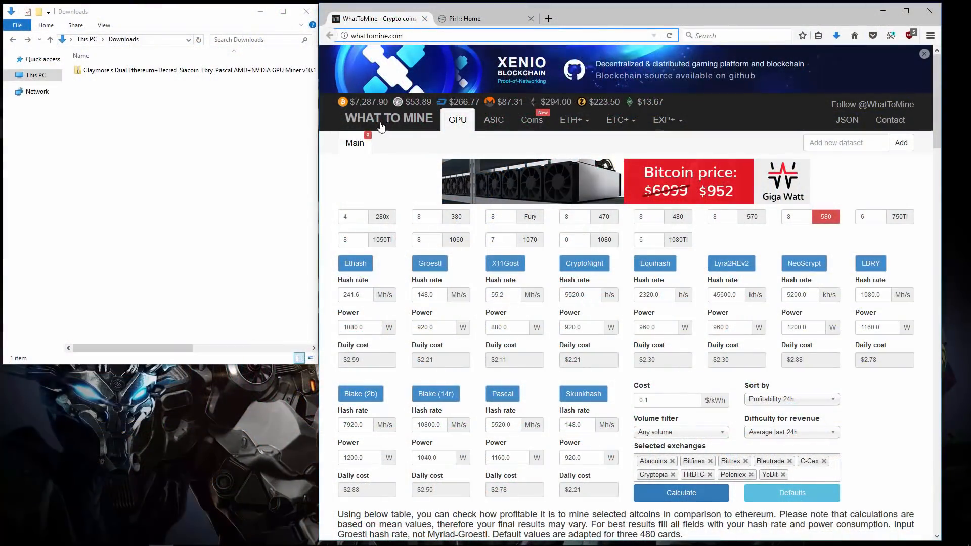
pyautogui.moveTo(830, 219)
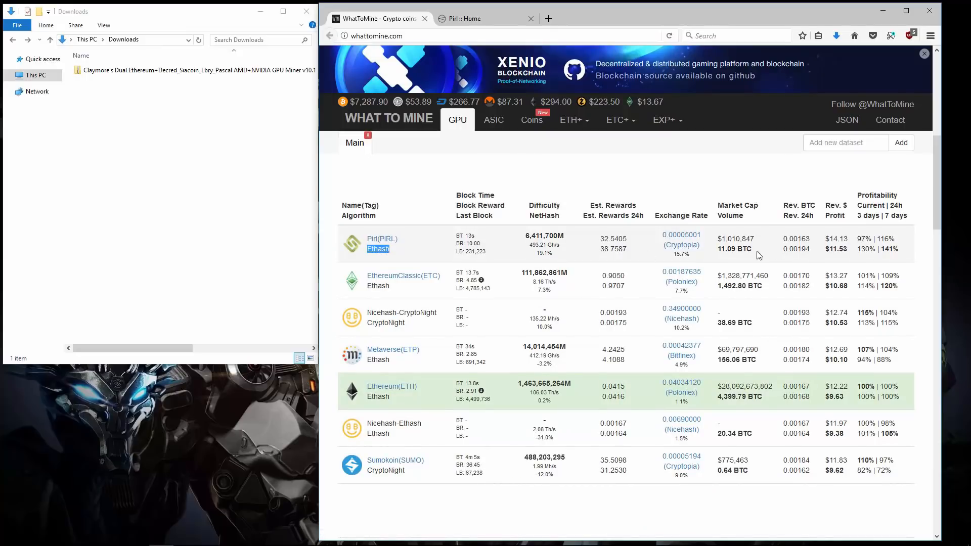
# - Switch to the Pirl :: Home page and scroll down to its introduction paragraph
pyautogui.doubleClick(836, 238)
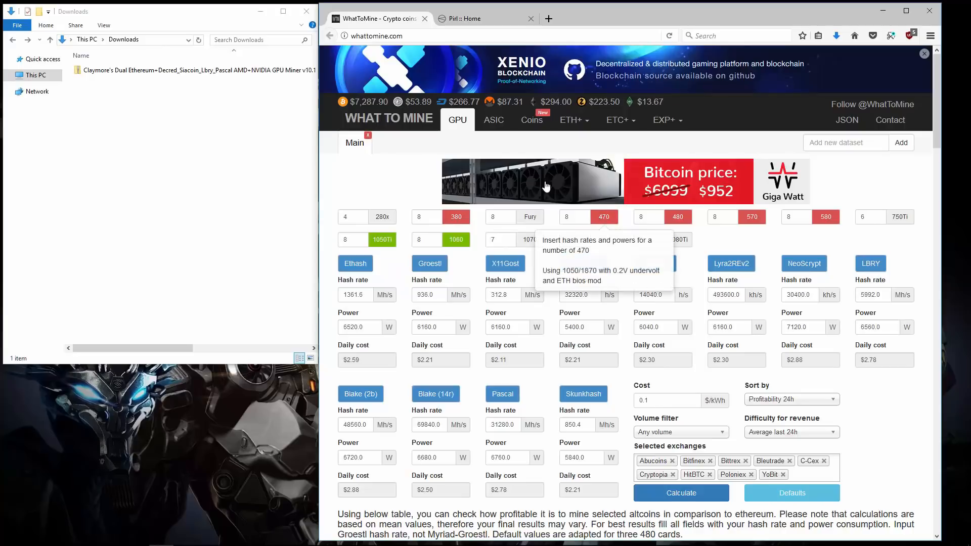
pyautogui.click(467, 19)
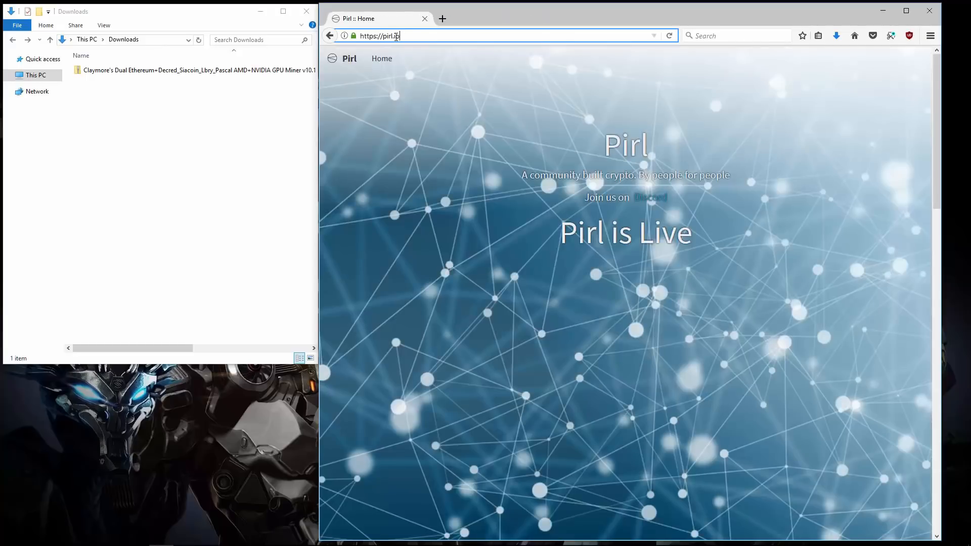
pyautogui.doubleClick(391, 36)
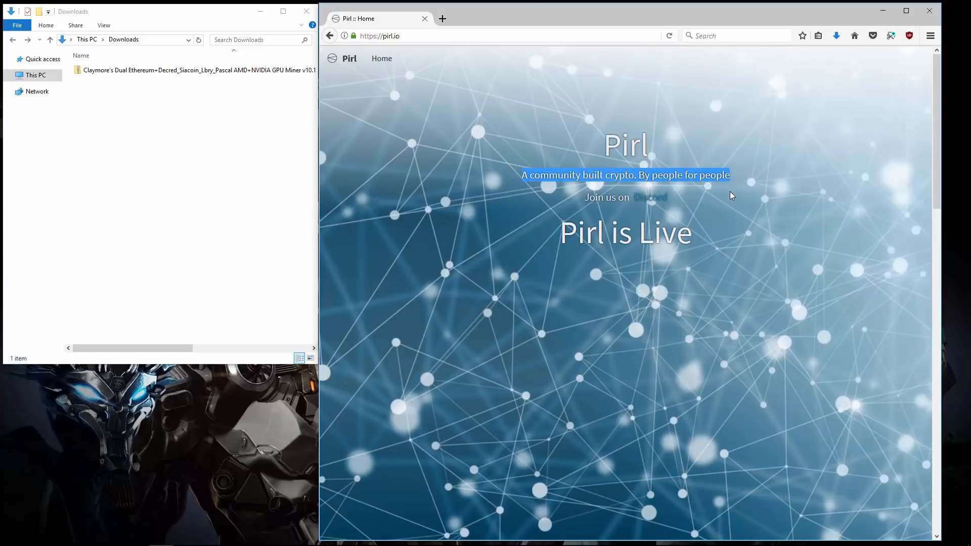
pyautogui.scroll(-3)
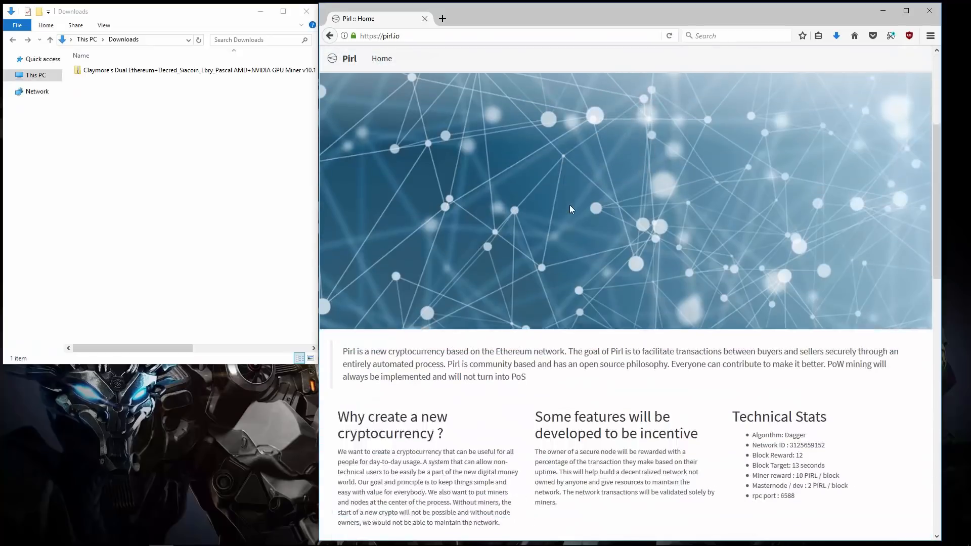
pyautogui.scroll(-3)
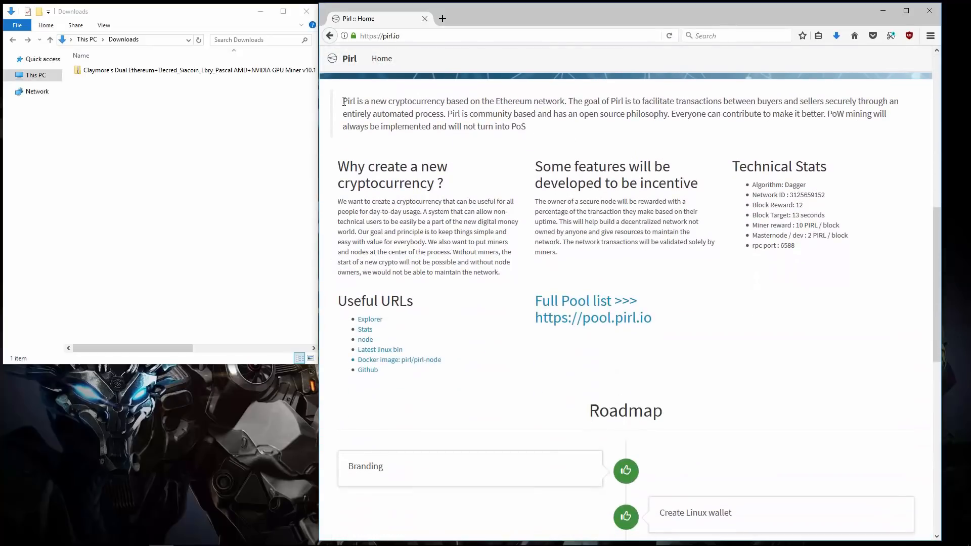
# - Highlight the introduction's sentences on Pirl's goal, community basis and open contribution while reading
pyautogui.moveTo(343, 101); pyautogui.dragTo(551, 101)
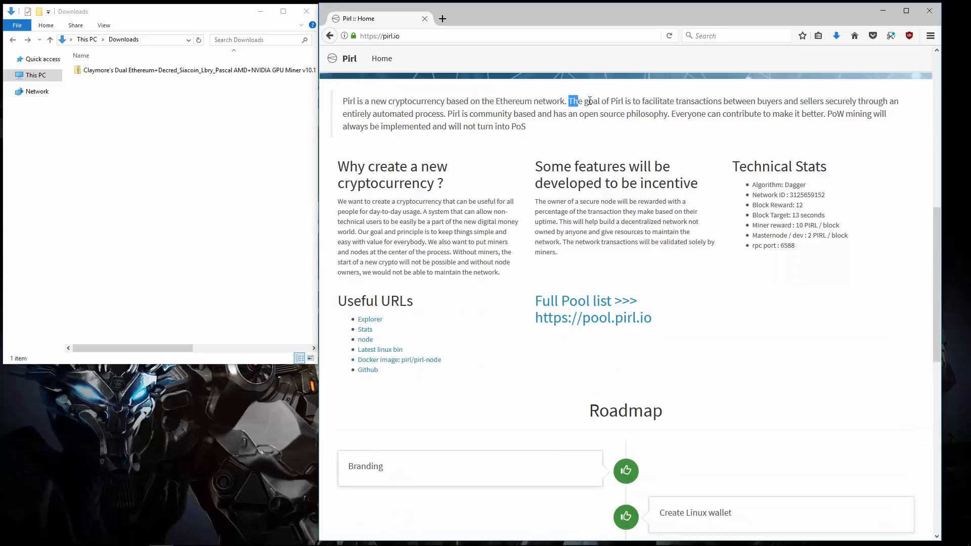
pyautogui.moveTo(567, 101); pyautogui.dragTo(857, 101)
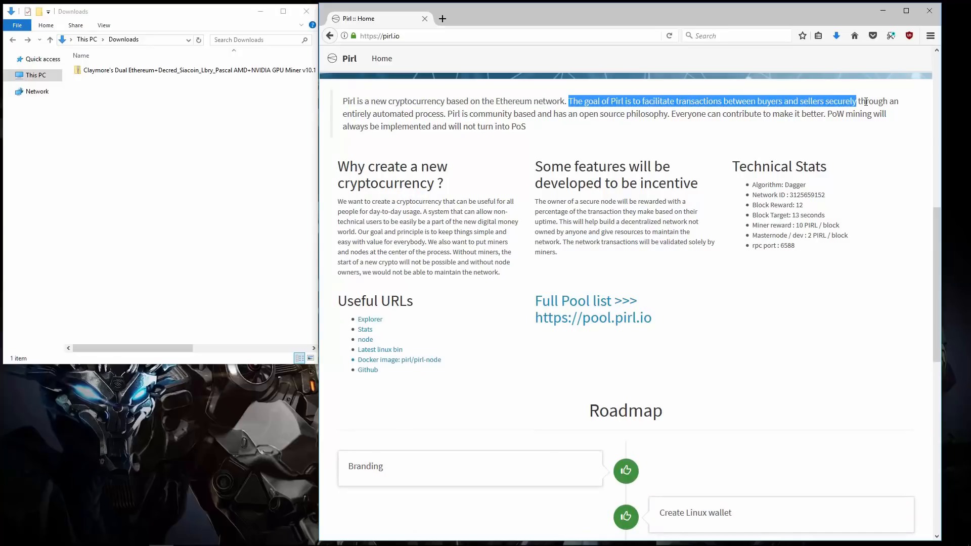
pyautogui.moveTo(859, 100); pyautogui.dragTo(436, 113)
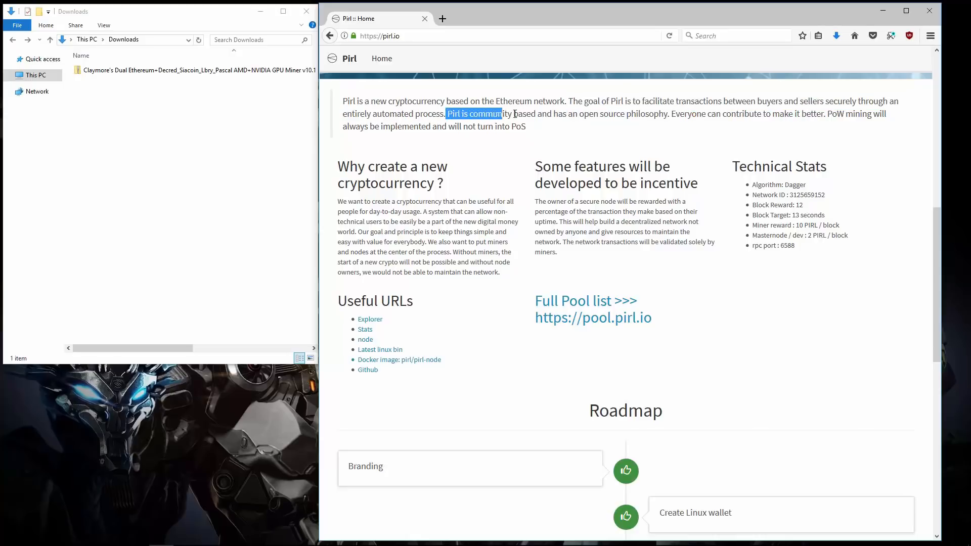
pyautogui.moveTo(513, 113); pyautogui.dragTo(666, 114)
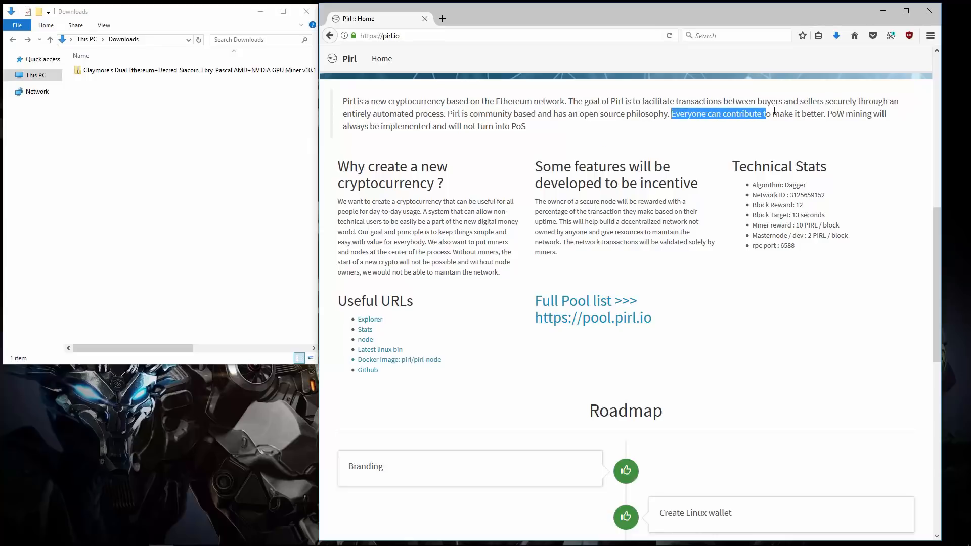
pyautogui.click(831, 113)
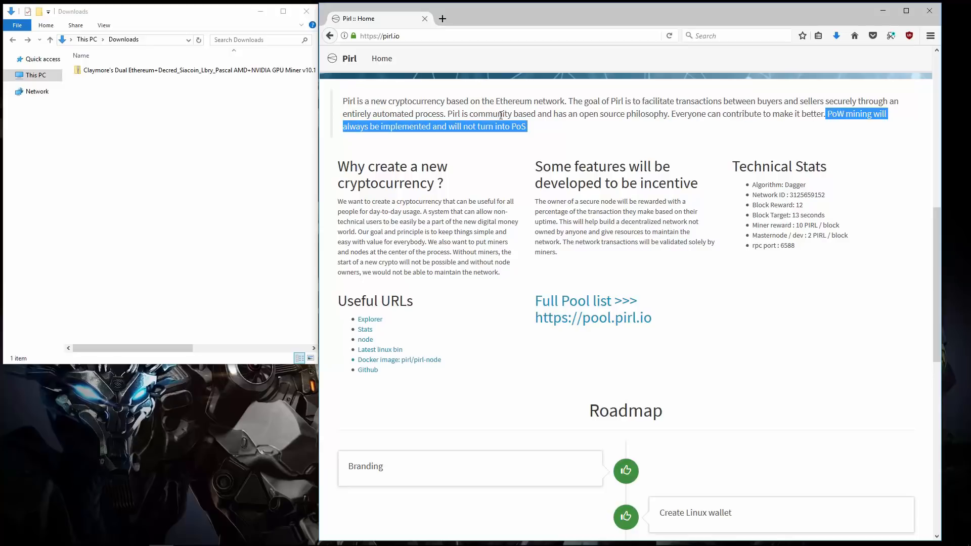
pyautogui.moveTo(515, 133)
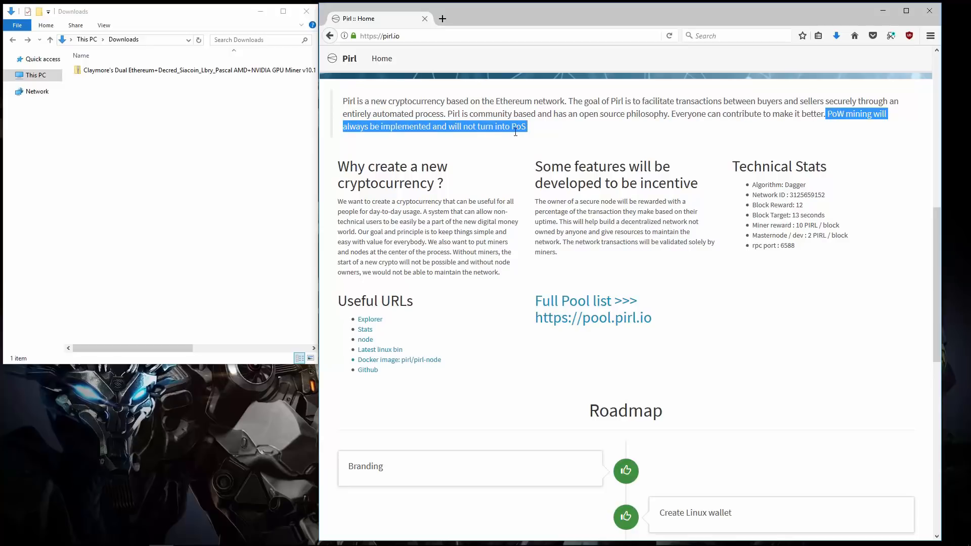
pyautogui.click(508, 146)
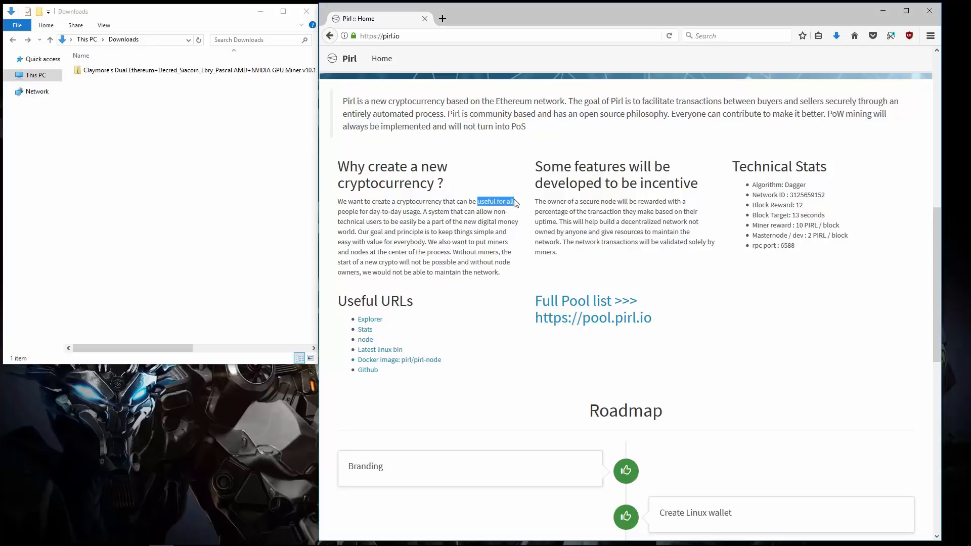
pyautogui.moveTo(474, 211)
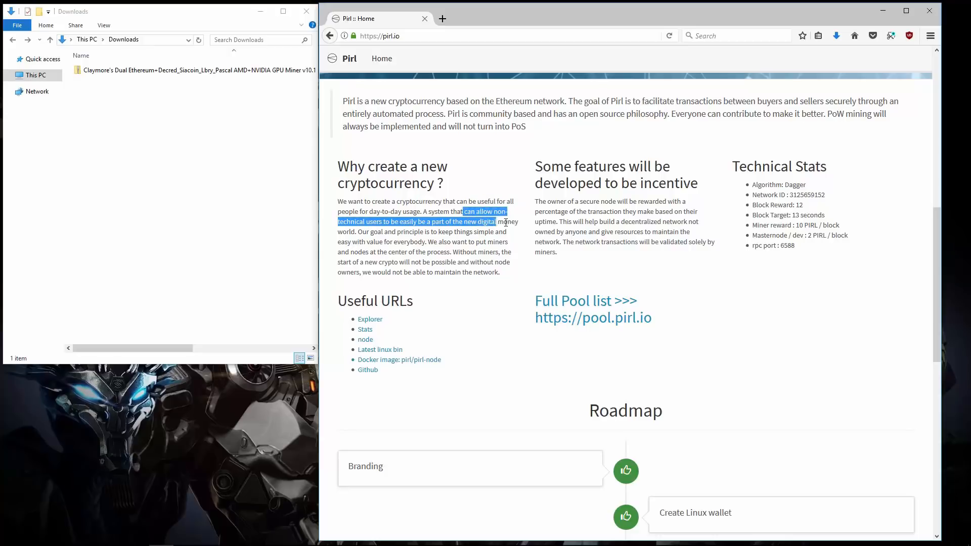
pyautogui.click(439, 231)
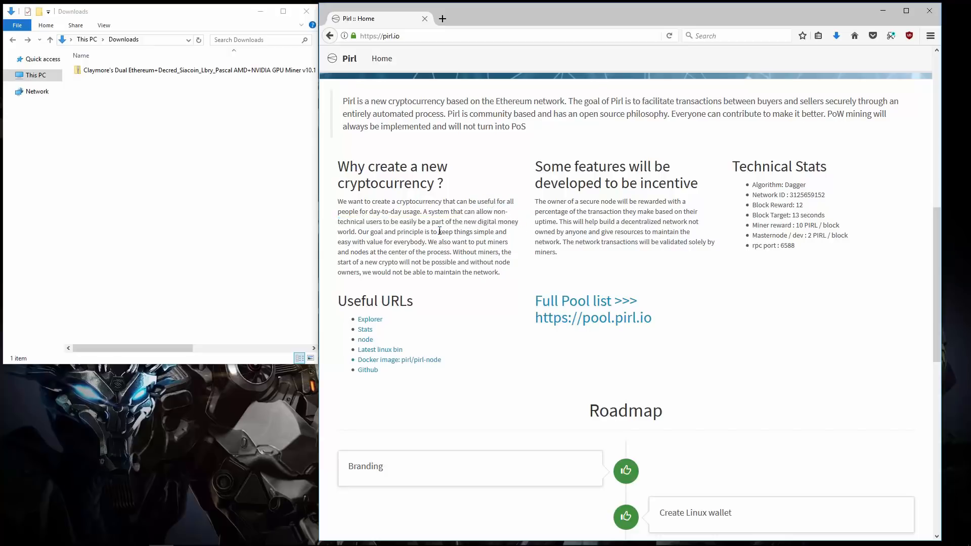
pyautogui.moveTo(436, 231); pyautogui.dragTo(491, 231)
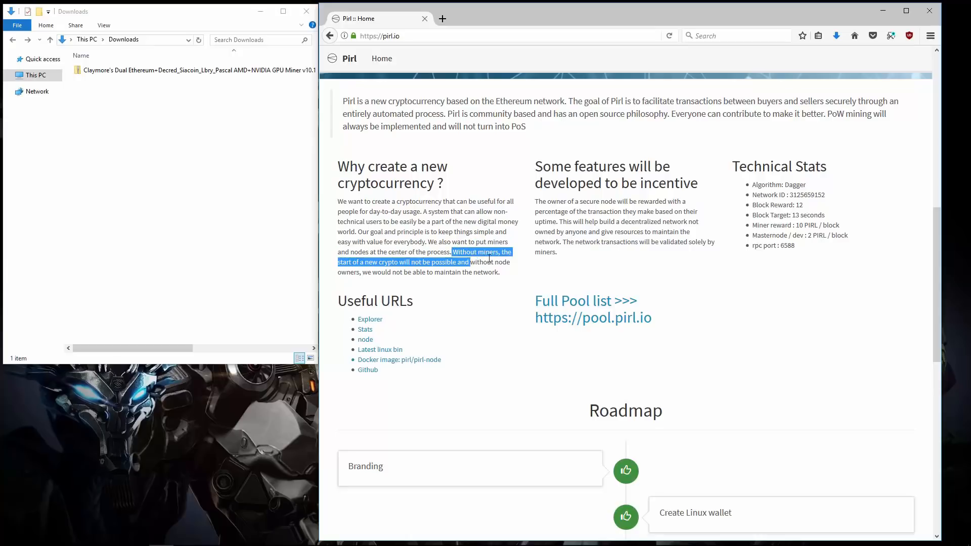
pyautogui.moveTo(469, 262); pyautogui.dragTo(499, 272)
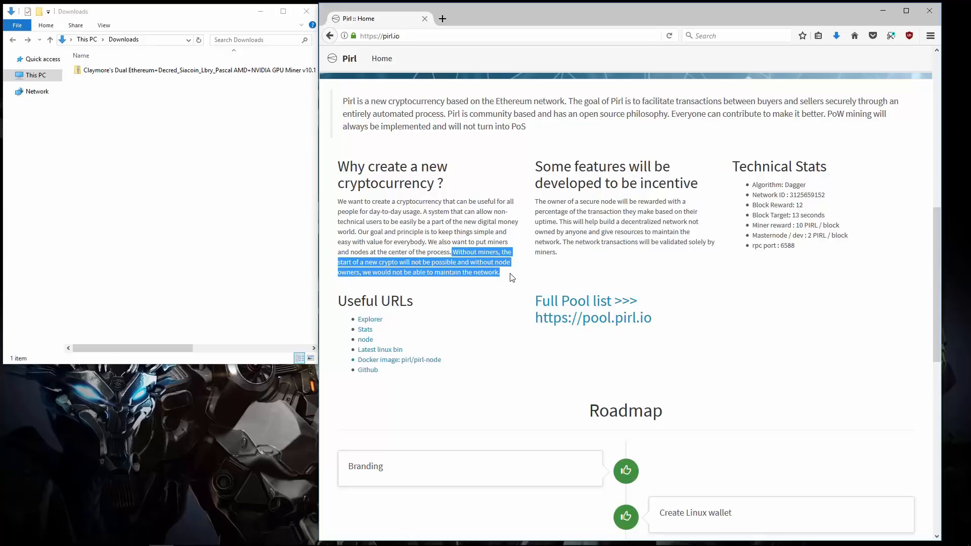
pyautogui.click(509, 275)
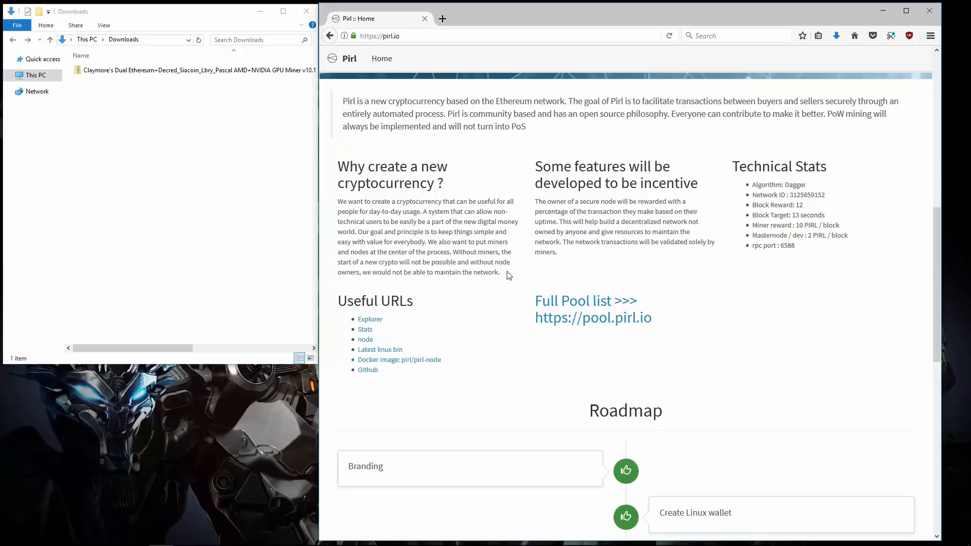
pyautogui.moveTo(509, 271)
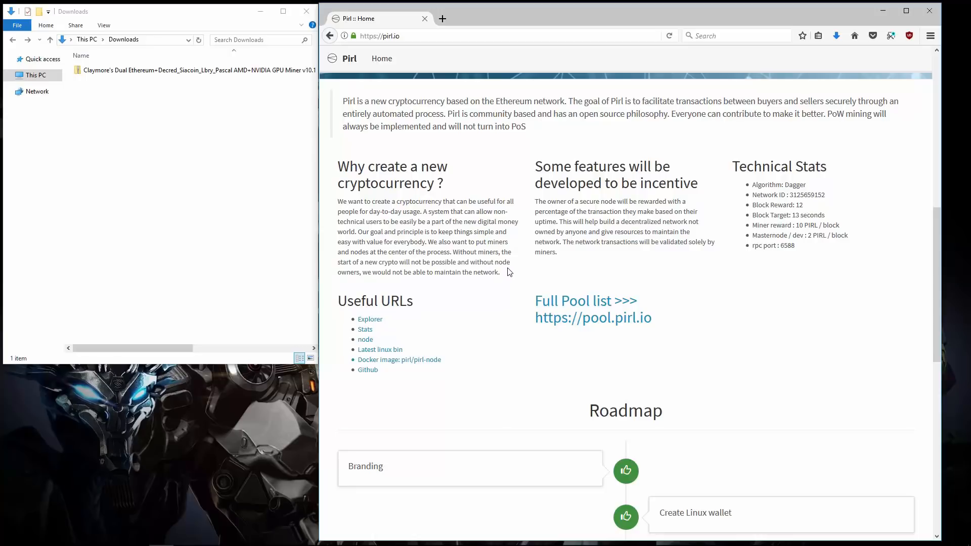
pyautogui.moveTo(805, 185)
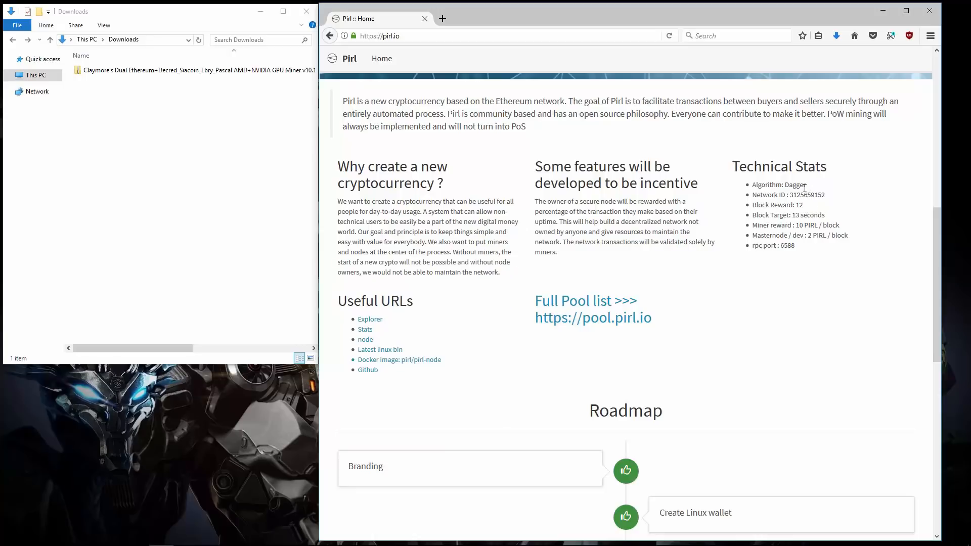
pyautogui.moveTo(806, 209)
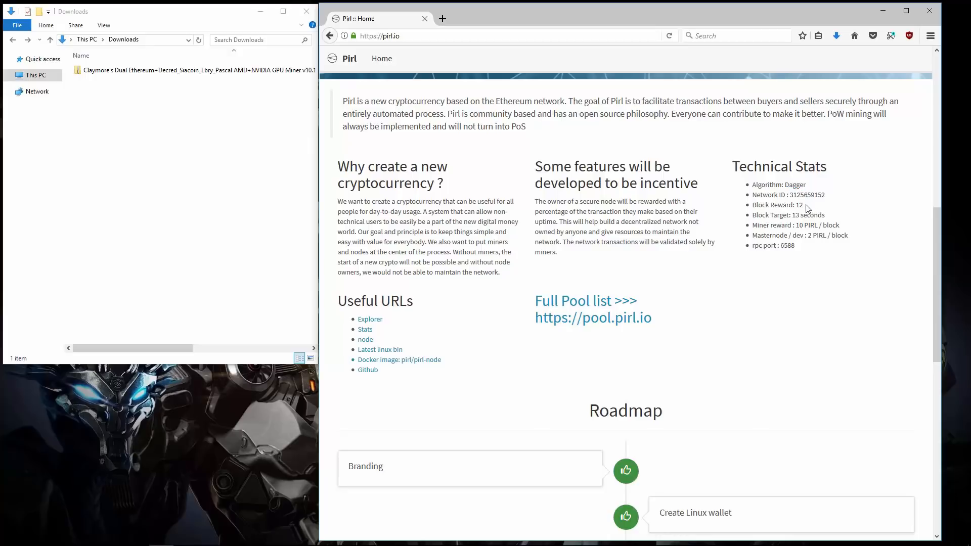
pyautogui.doubleClick(777, 205)
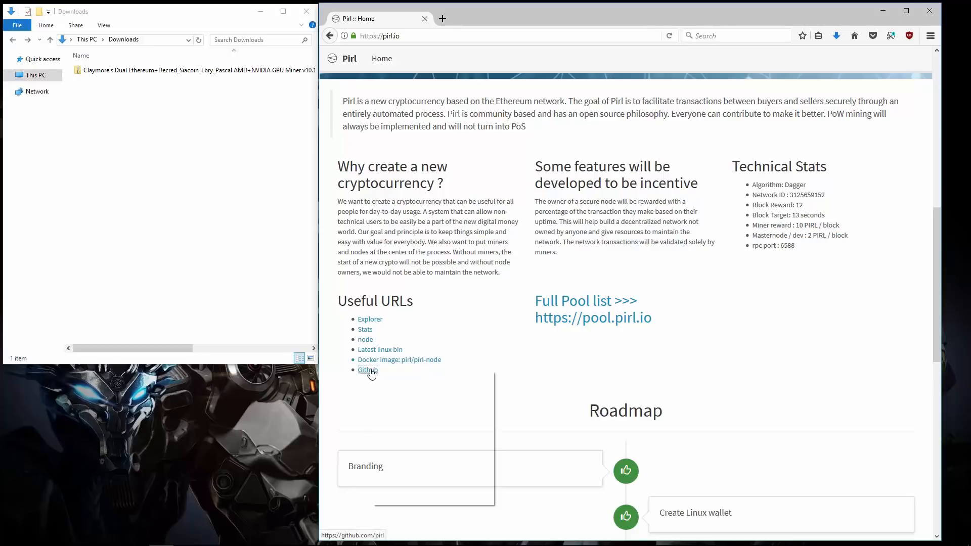
pyautogui.click(367, 369)
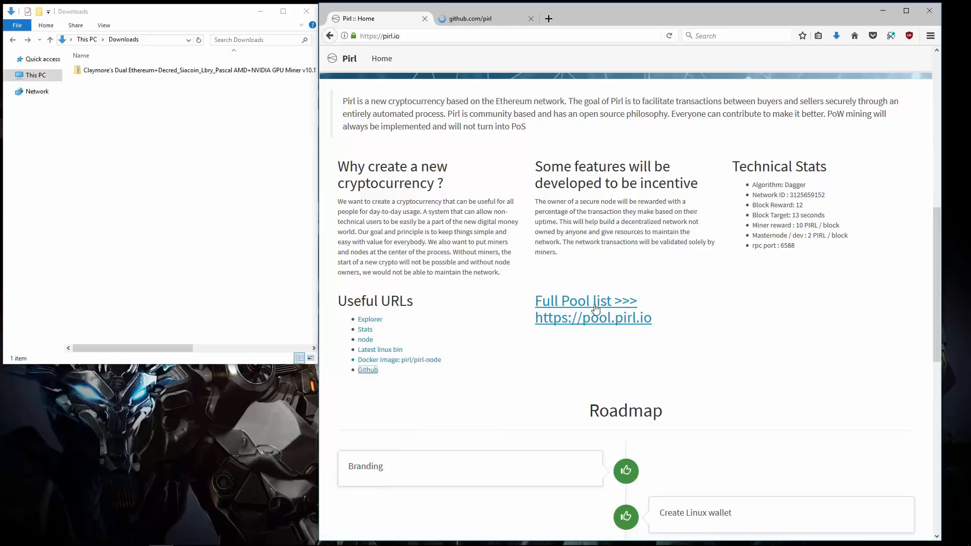
pyautogui.click(593, 310)
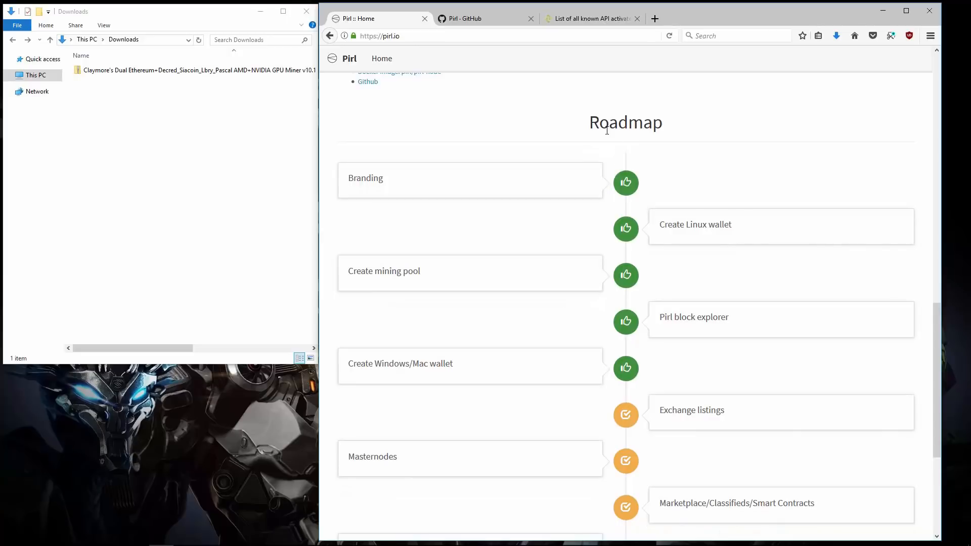
pyautogui.moveTo(605, 140)
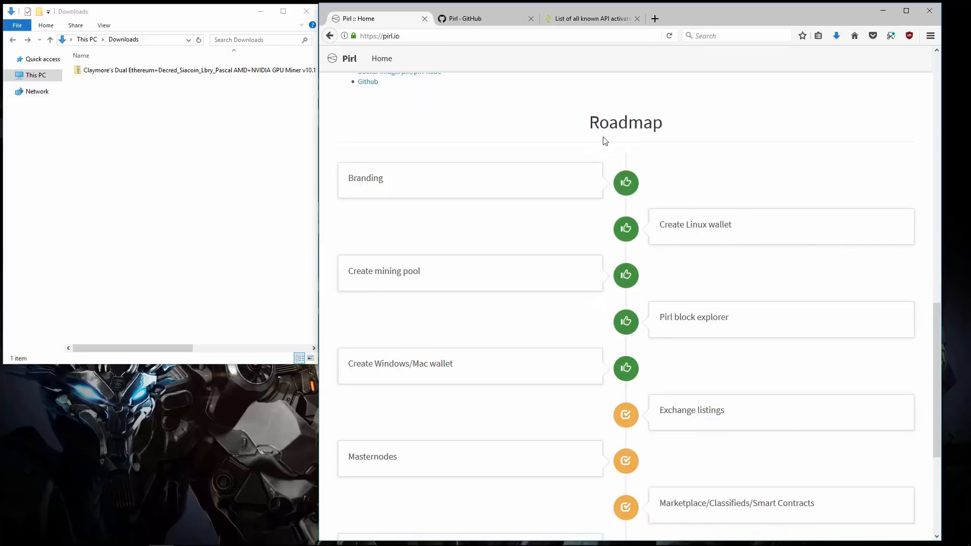
pyautogui.moveTo(630, 236)
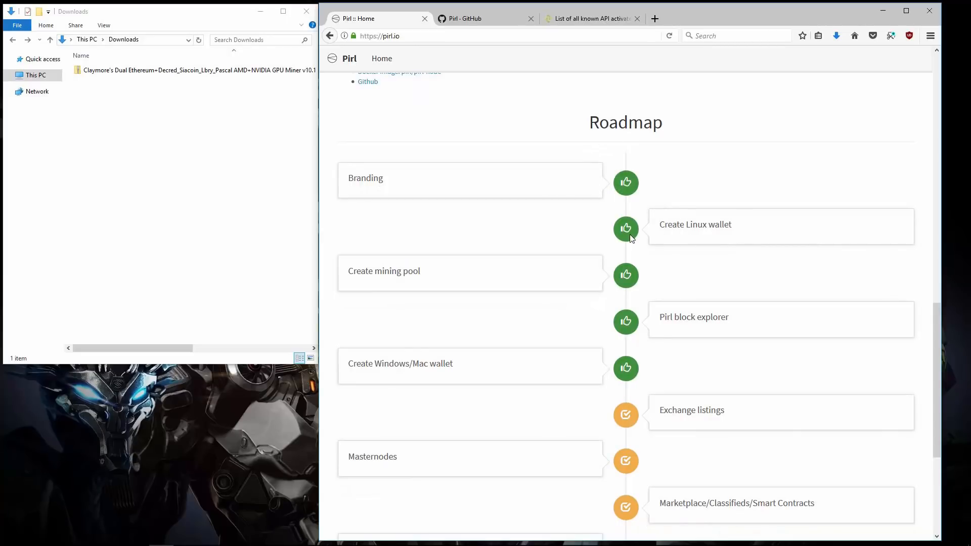
pyautogui.moveTo(653, 322)
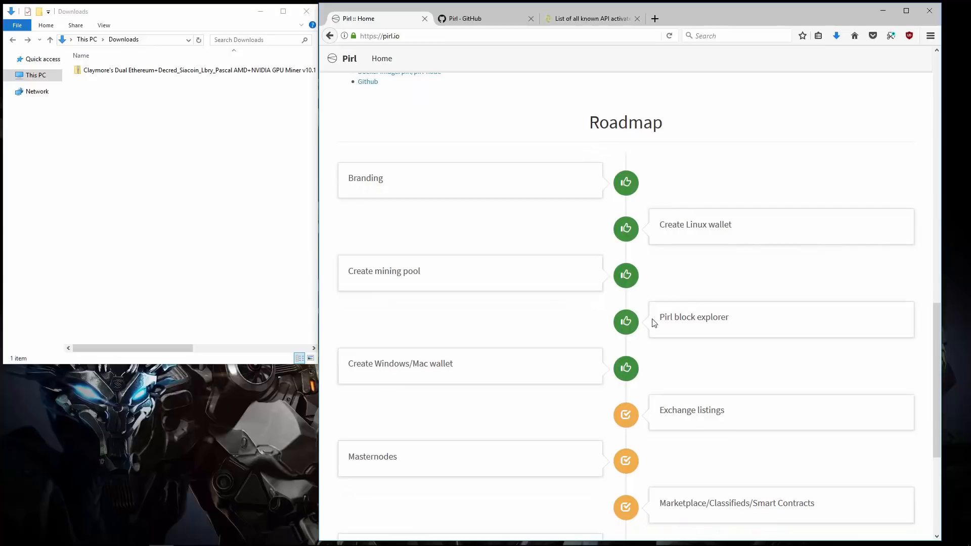
pyautogui.moveTo(626, 366)
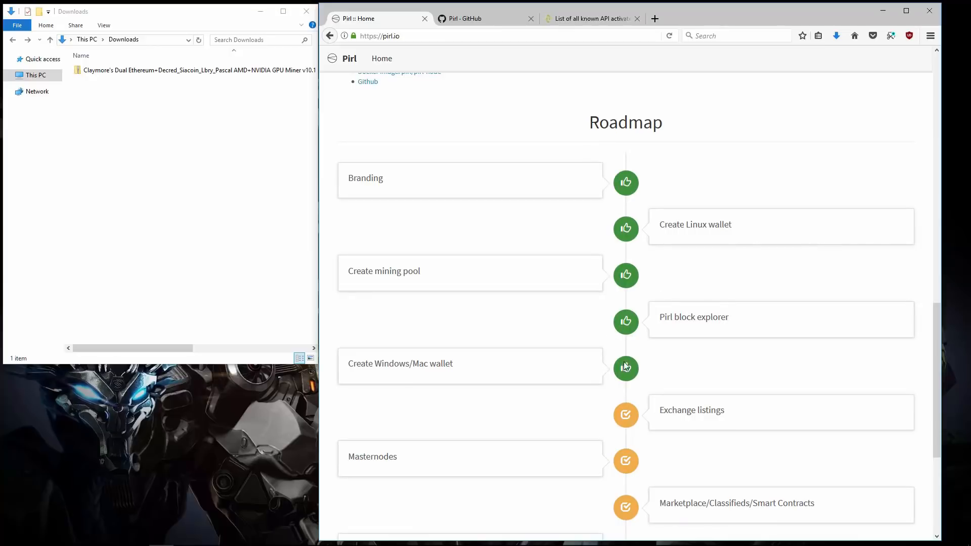
pyautogui.moveTo(631, 422)
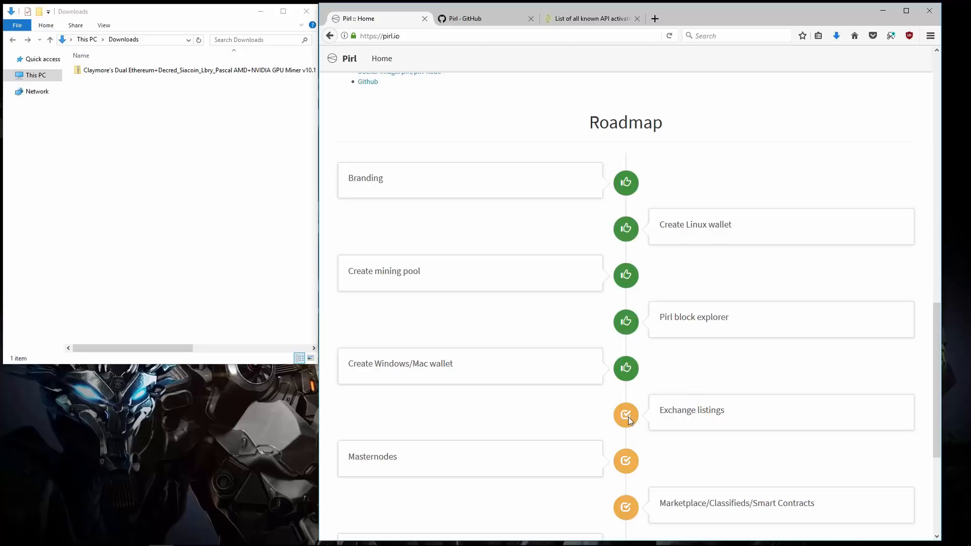
pyautogui.scroll(-3)
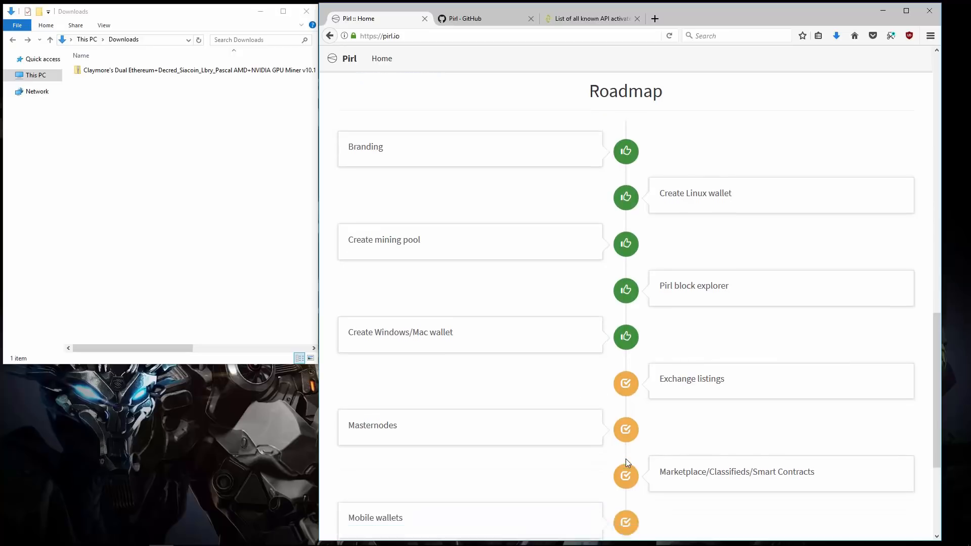
pyautogui.scroll(-3)
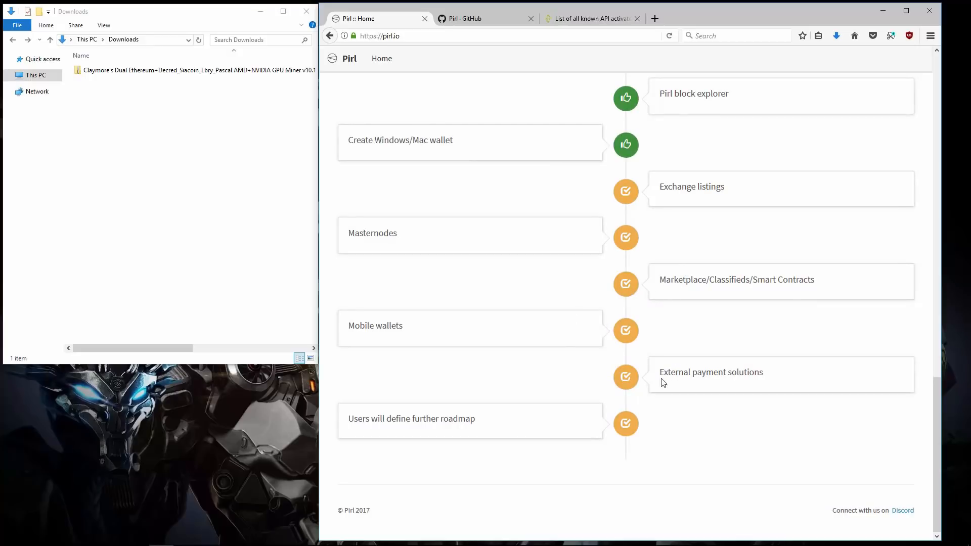
pyautogui.moveTo(623, 427)
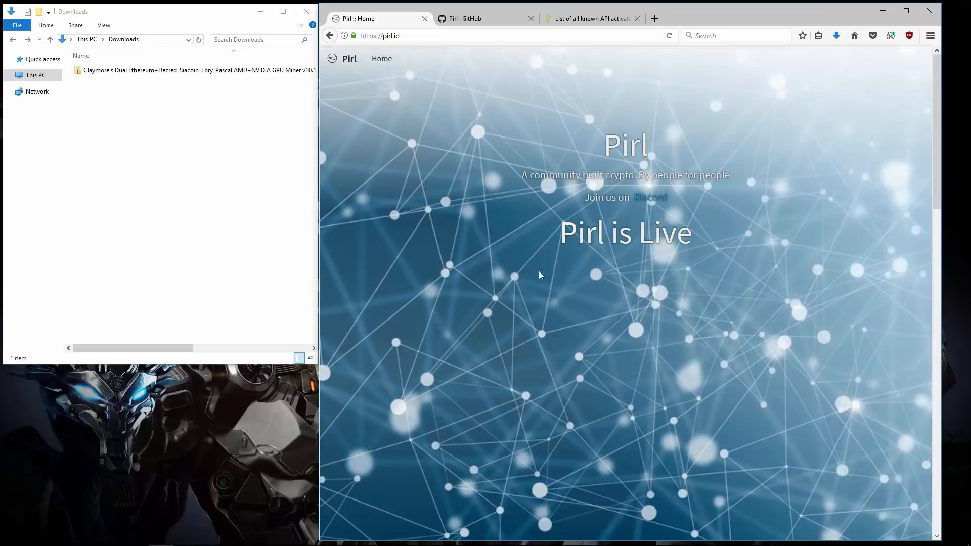
# - Open the MyPirlWallet repository on Pirl's GitHub and follow its wallet.pirl.io link
pyautogui.click(463, 19)
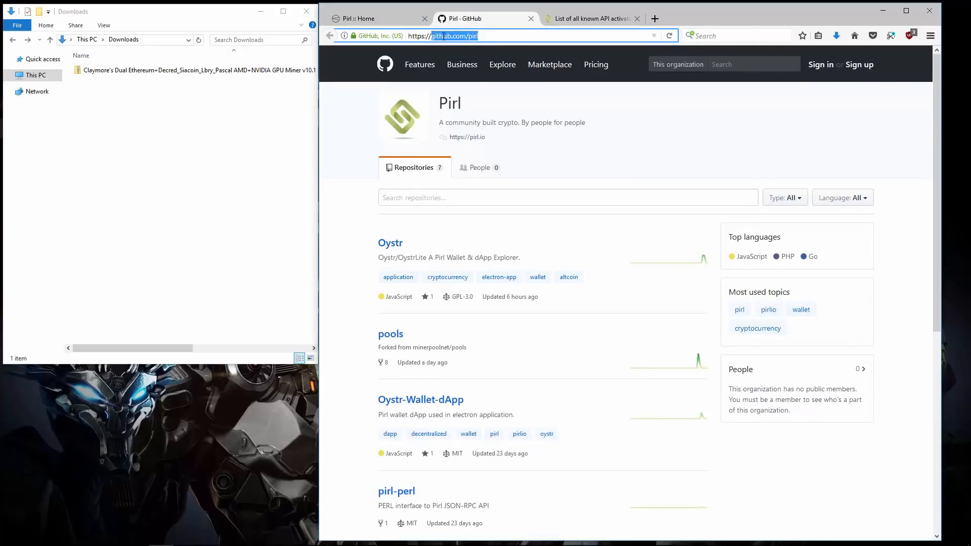
pyautogui.scroll(-3)
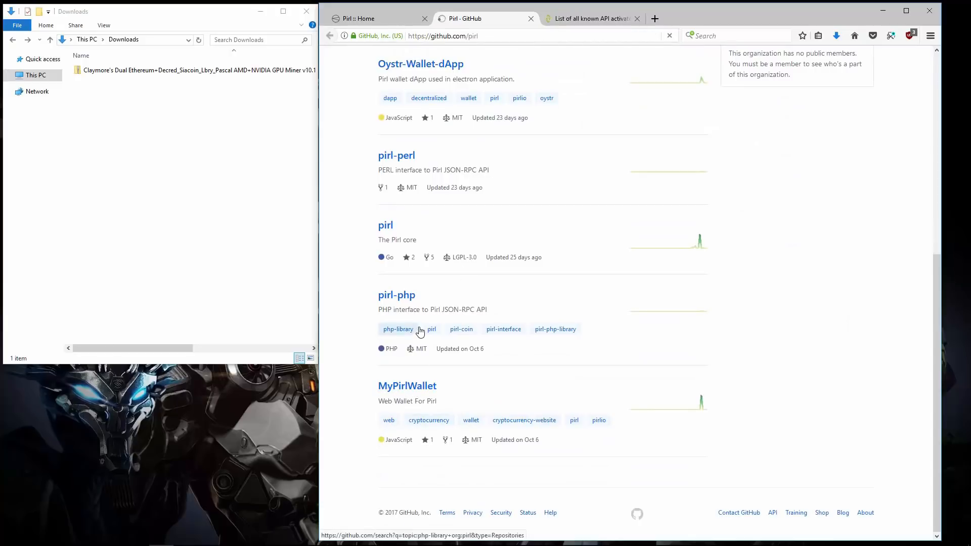
pyautogui.click(407, 385)
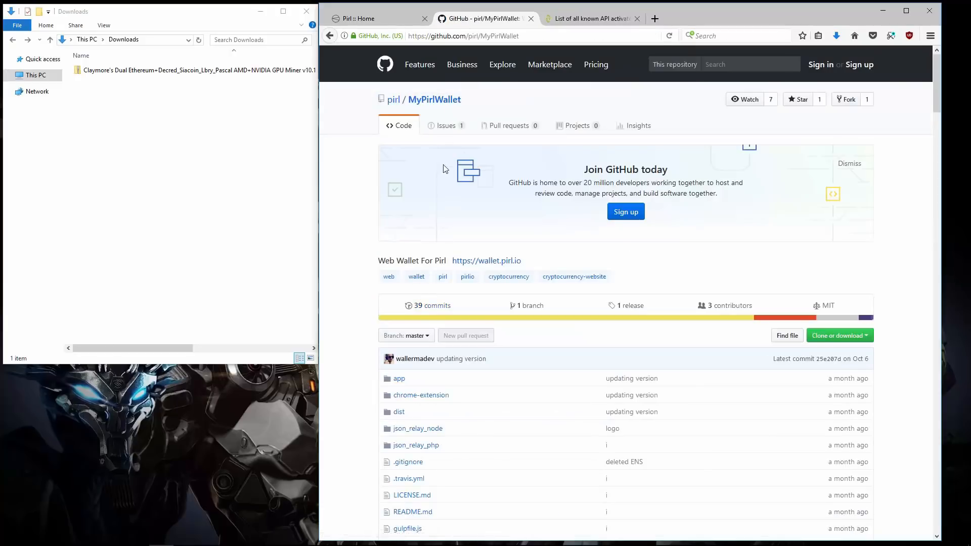
pyautogui.click(495, 260)
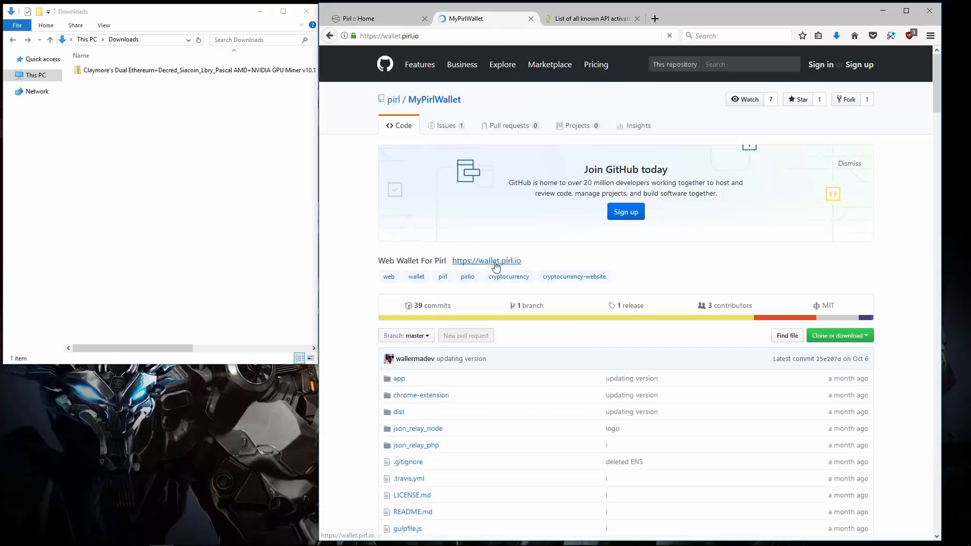
pyautogui.click(494, 261)
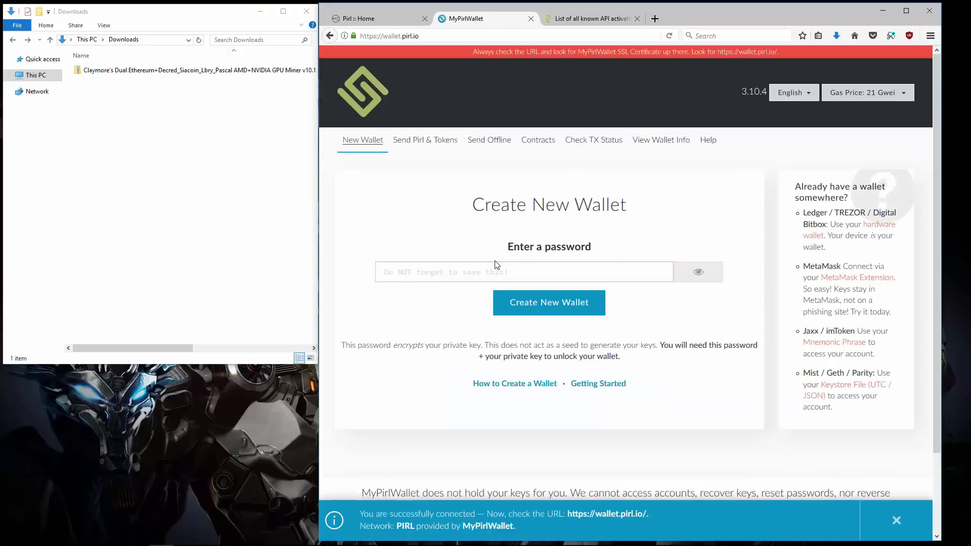
pyautogui.moveTo(633, 331)
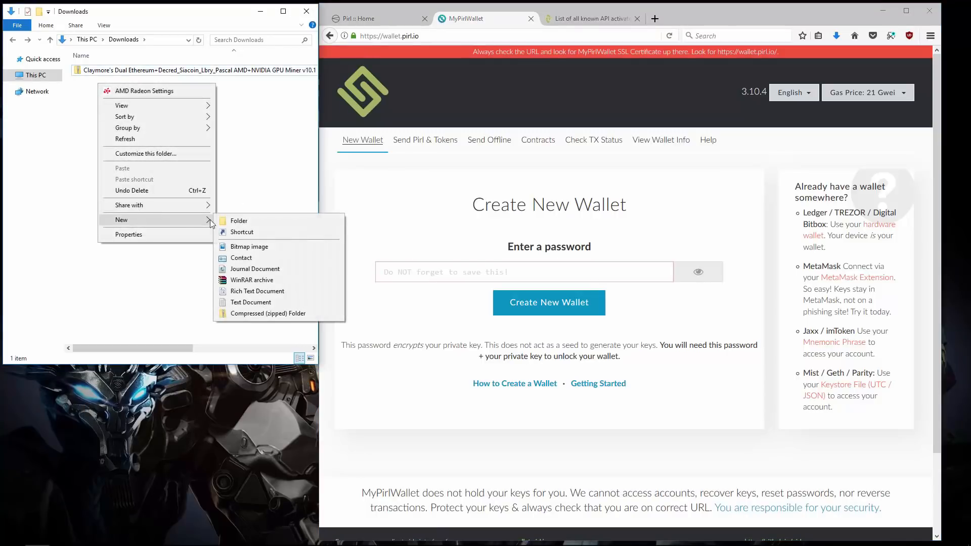
# - Add a new text file named 'pirl wallet' to Downloads and open it in Notepad
pyautogui.click(250, 302)
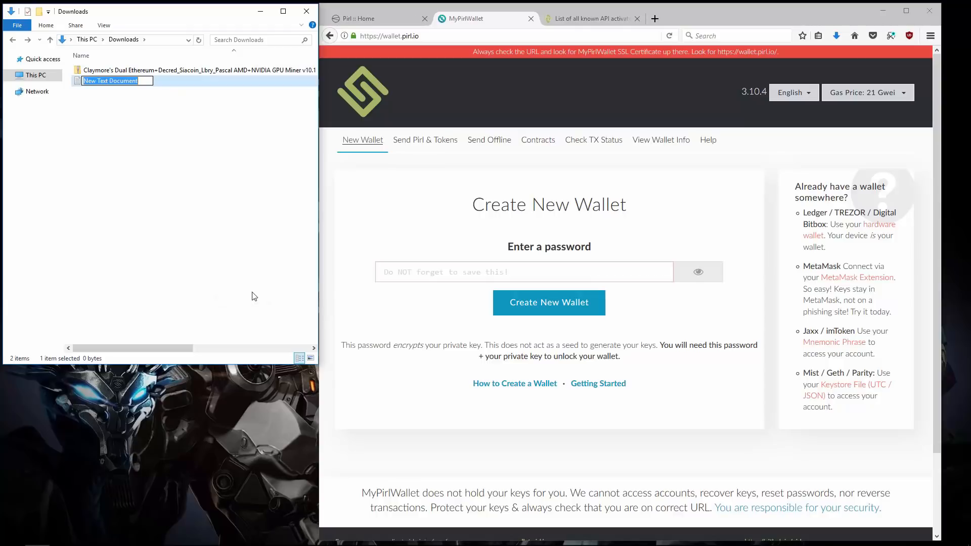
pyautogui.write('pirl wallet')
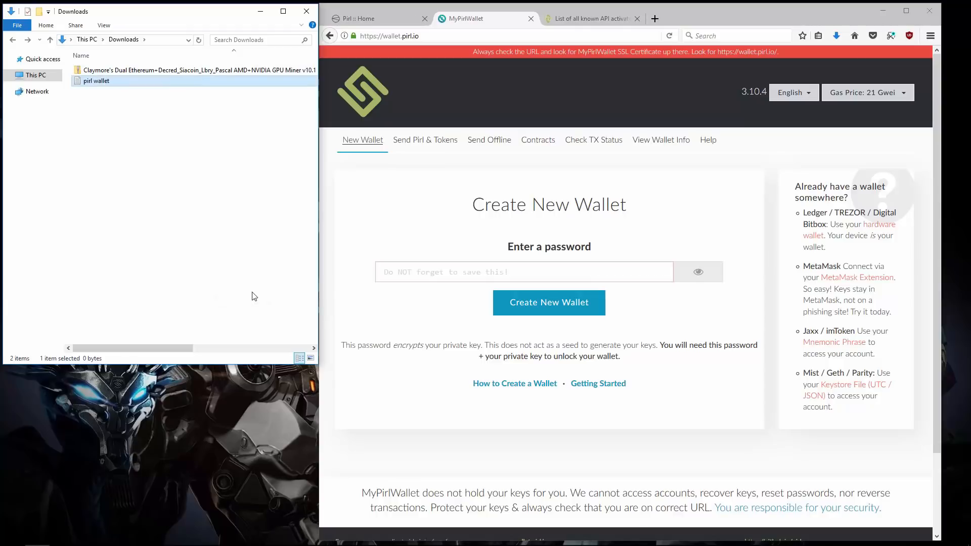
pyautogui.doubleClick(95, 81)
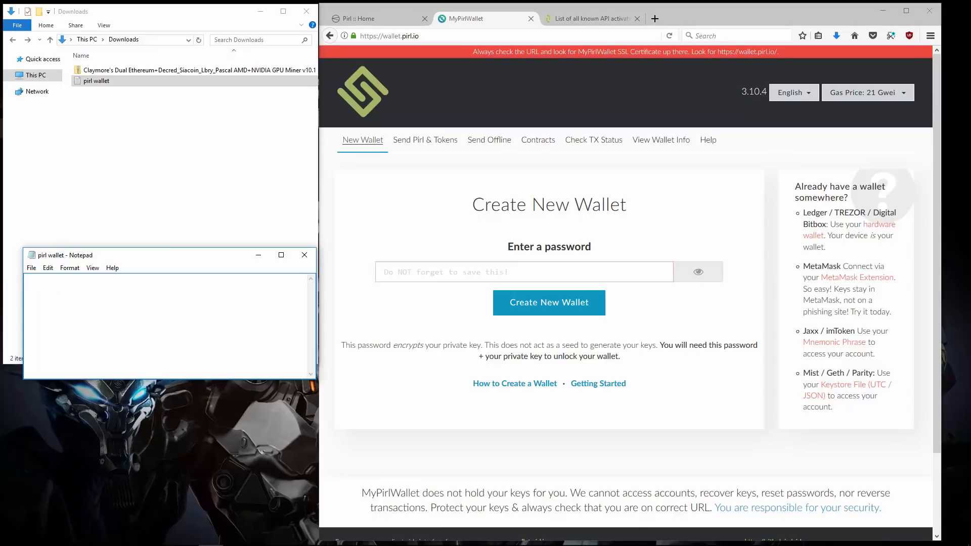
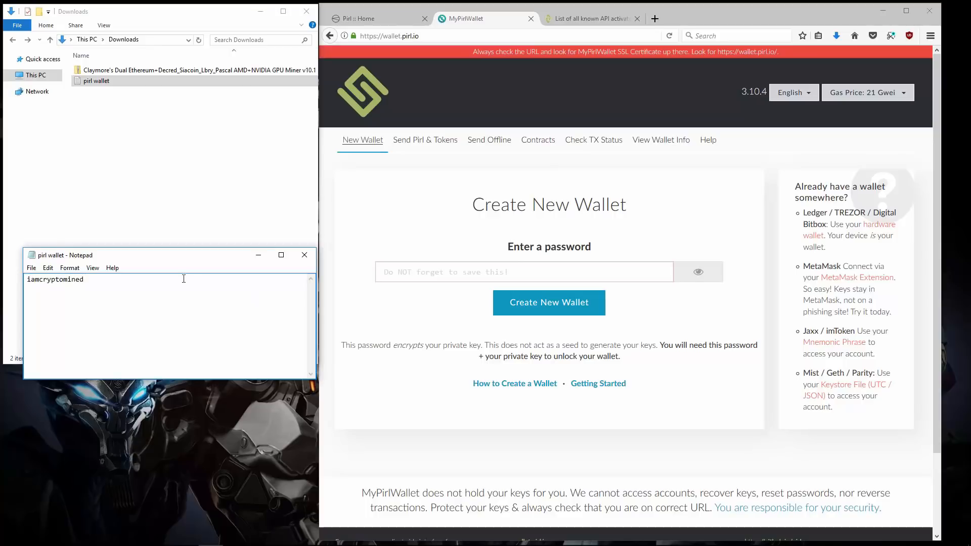
pyautogui.rightClick(55, 279)
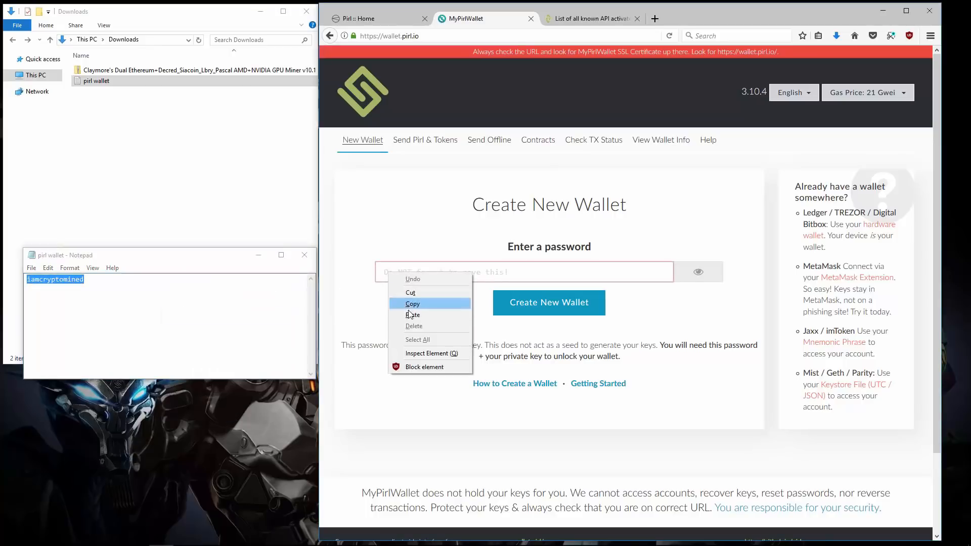
pyautogui.click(413, 315)
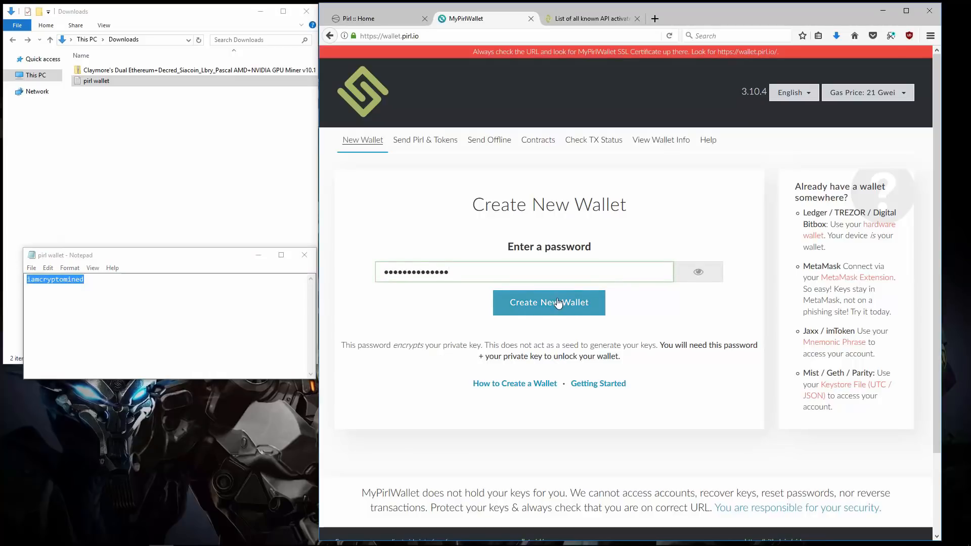
pyautogui.click(549, 303)
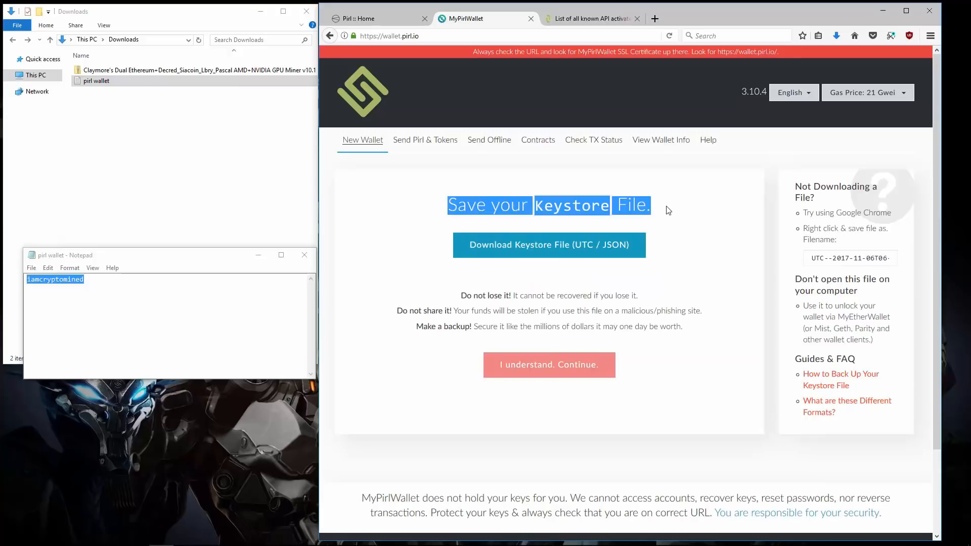
# - Save the UTC/JSON keystore file to Downloads and read the no-sharing and backup warnings
pyautogui.click(549, 245)
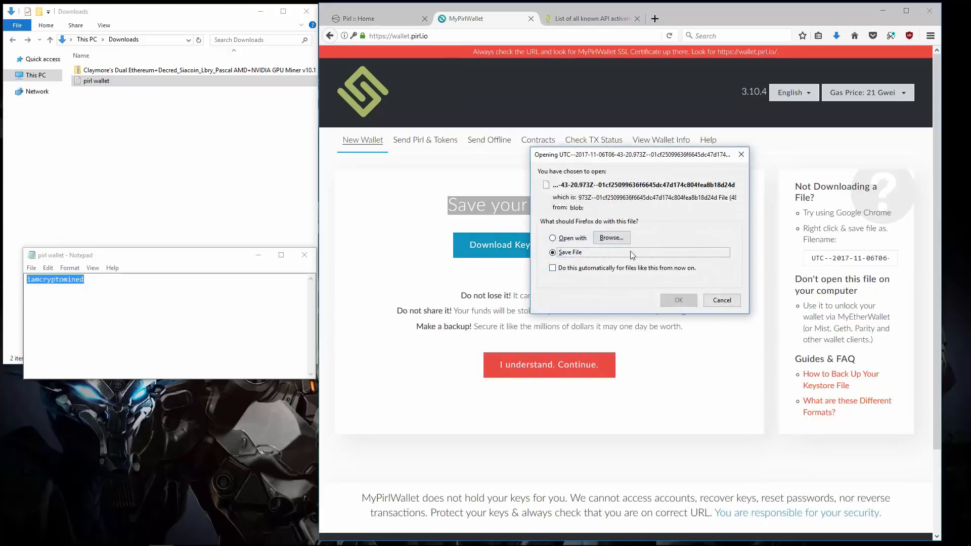
pyautogui.click(678, 299)
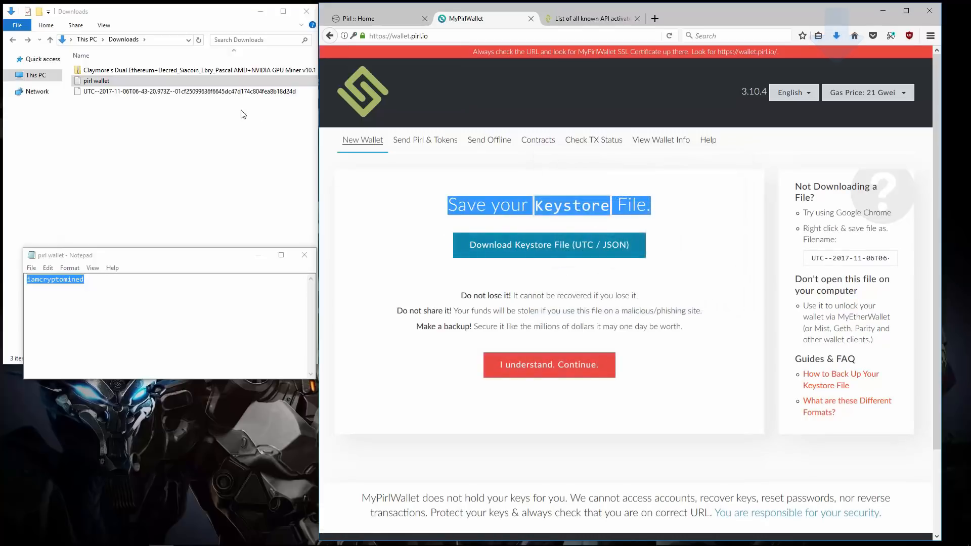
pyautogui.click(187, 92)
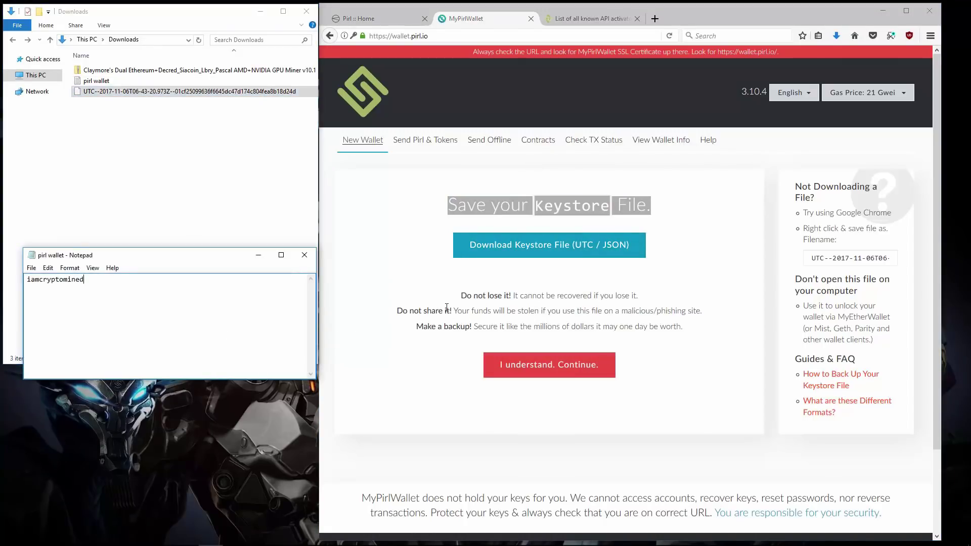
pyautogui.moveTo(460, 295); pyautogui.dragTo(581, 295)
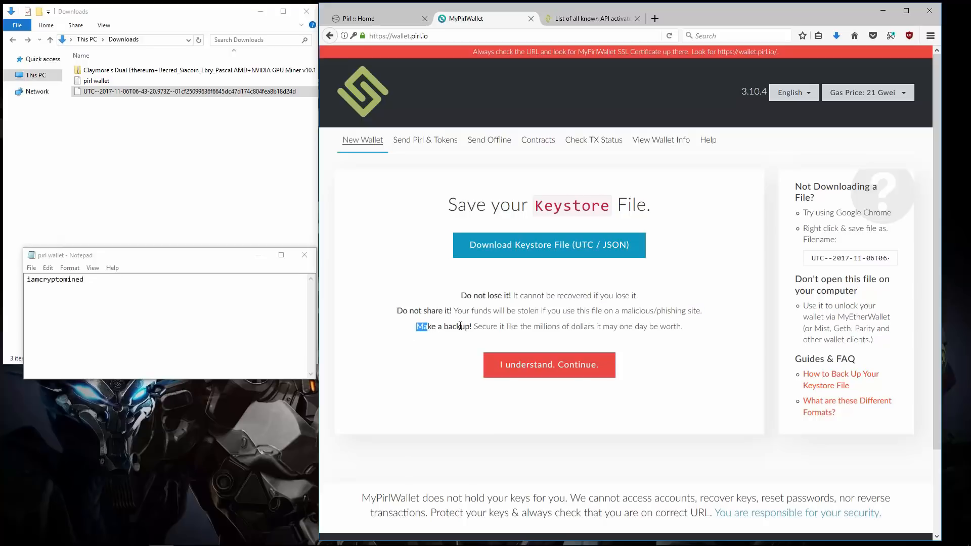
pyautogui.moveTo(417, 326); pyautogui.dragTo(681, 326)
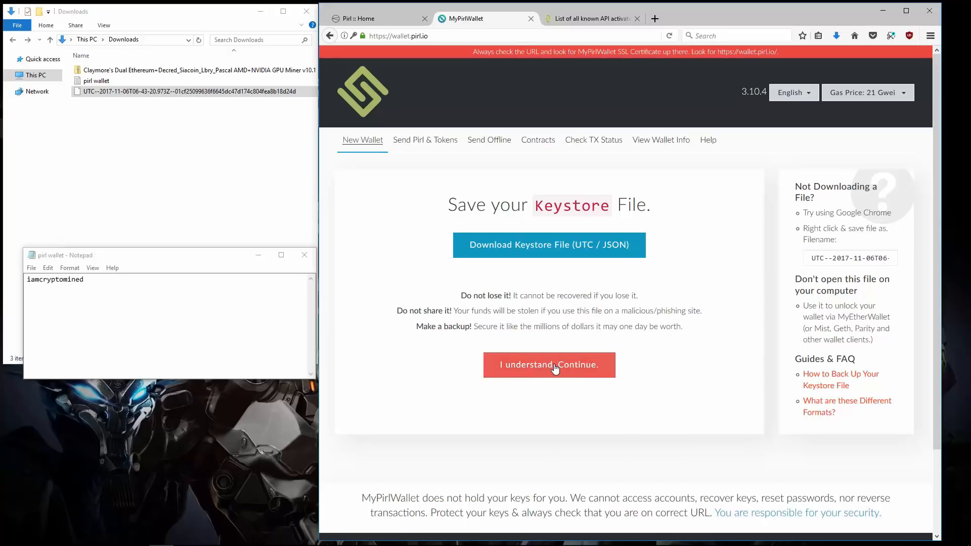
pyautogui.click(549, 364)
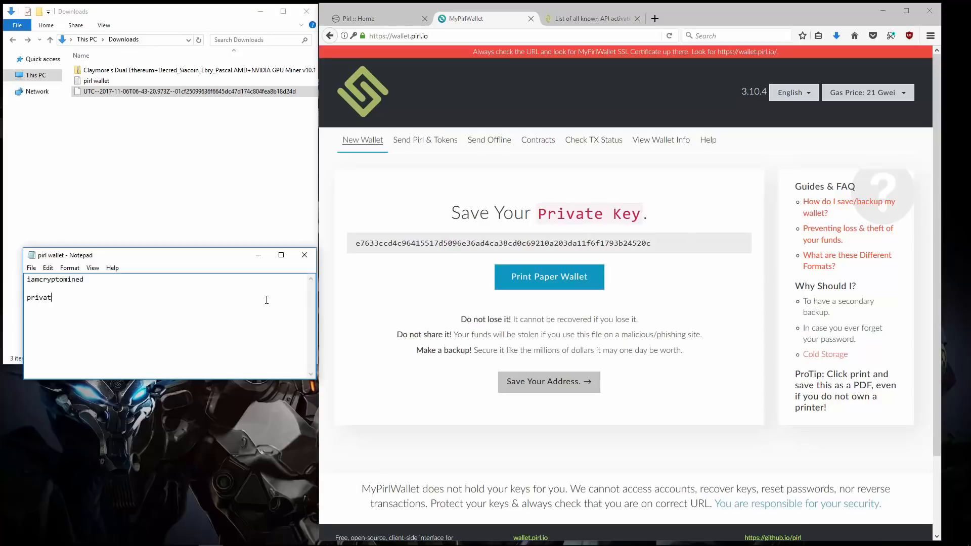
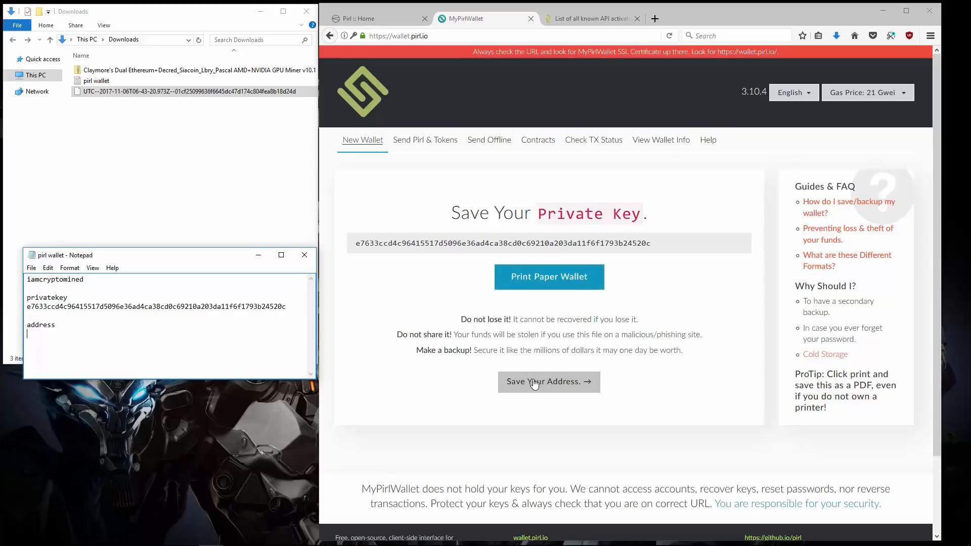
# - Continue to the address view and unlock the wallet using its saved key
pyautogui.click(549, 382)
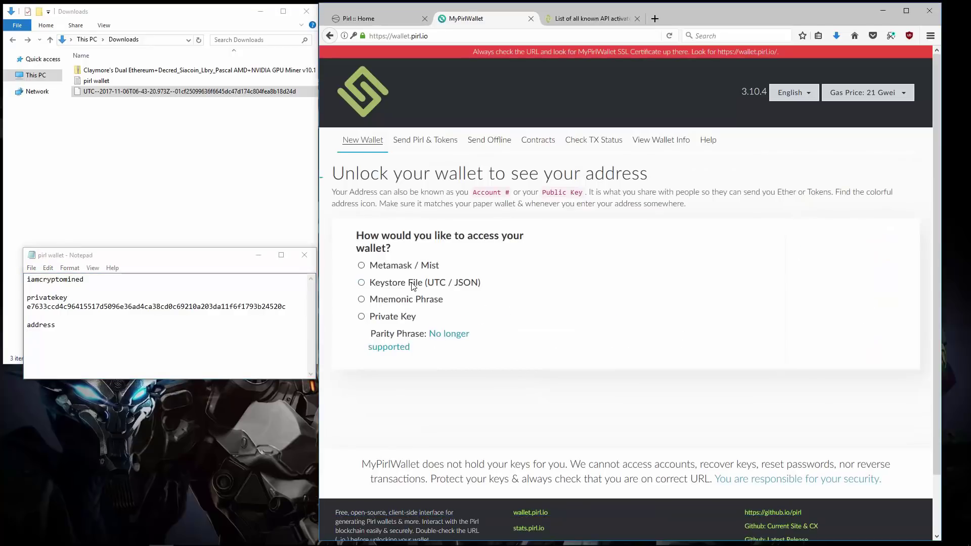
pyautogui.click(361, 282)
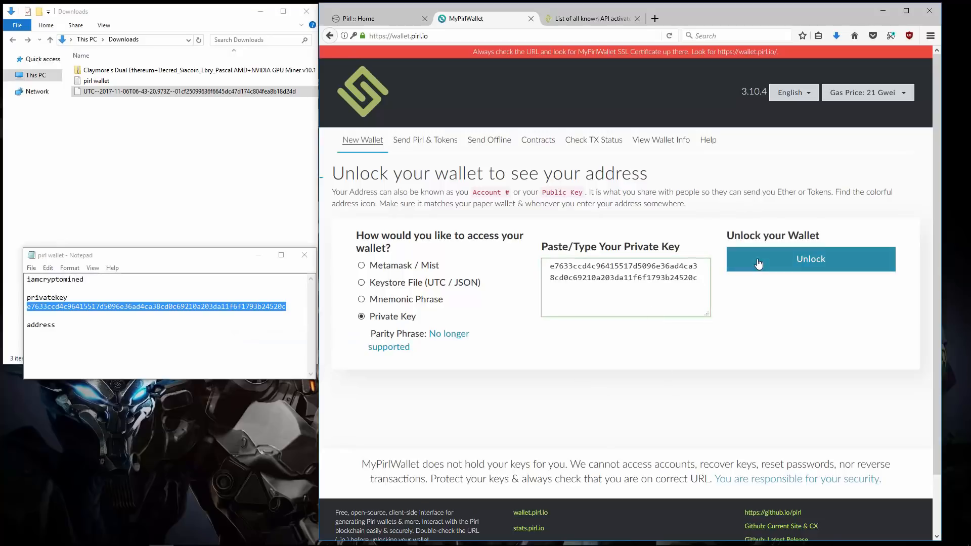
pyautogui.click(811, 259)
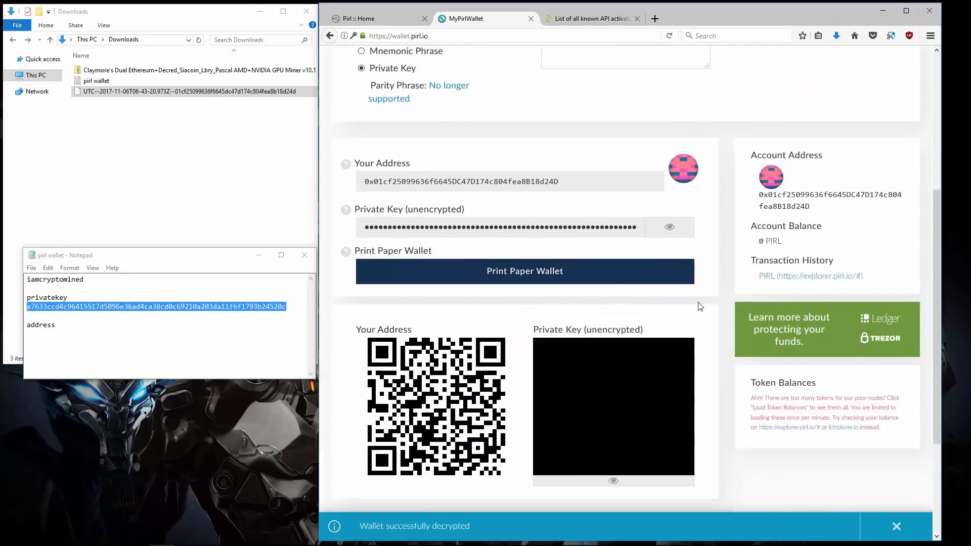
# - Show the unencrypted private key, then paste the account address into Notepad under 'address'
pyautogui.scroll(-3)
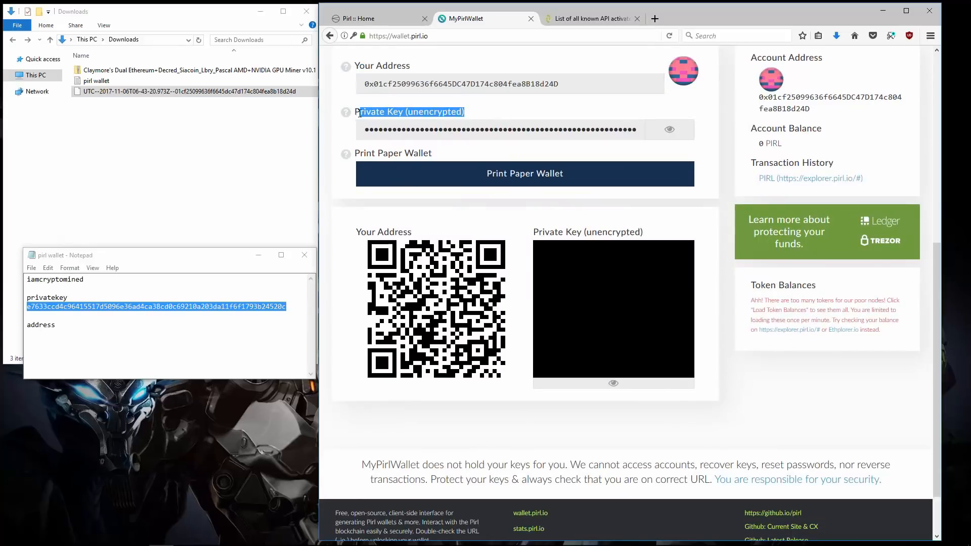
pyautogui.click(668, 130)
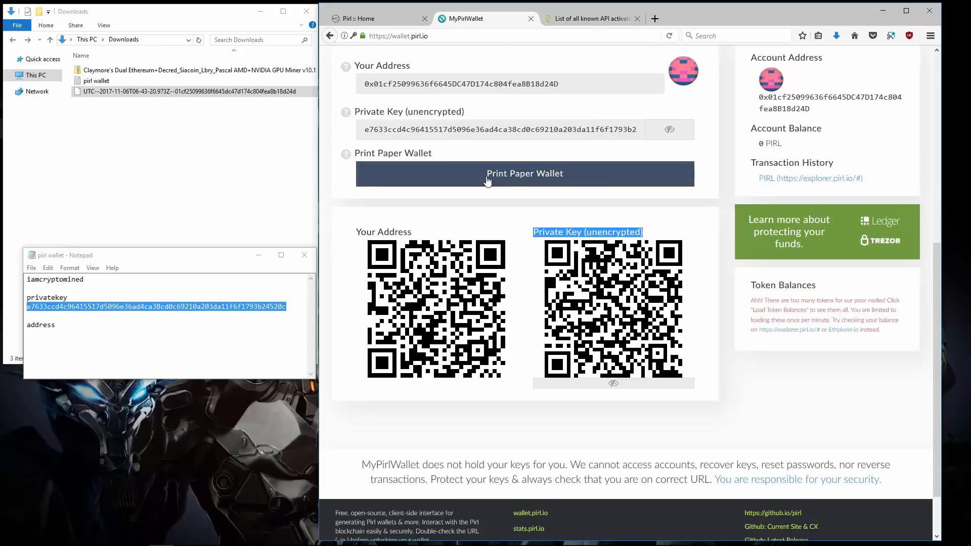
pyautogui.moveTo(453, 301)
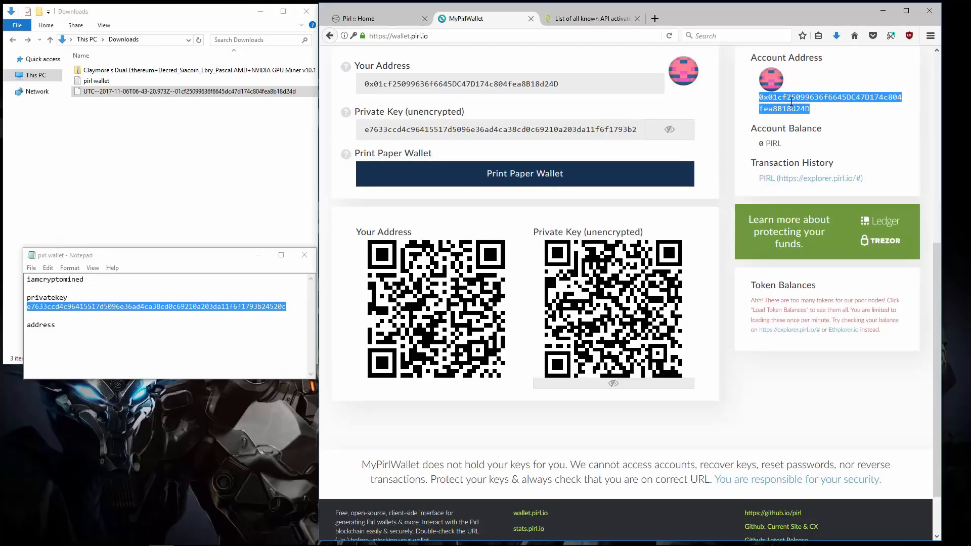
pyautogui.doubleClick(768, 143)
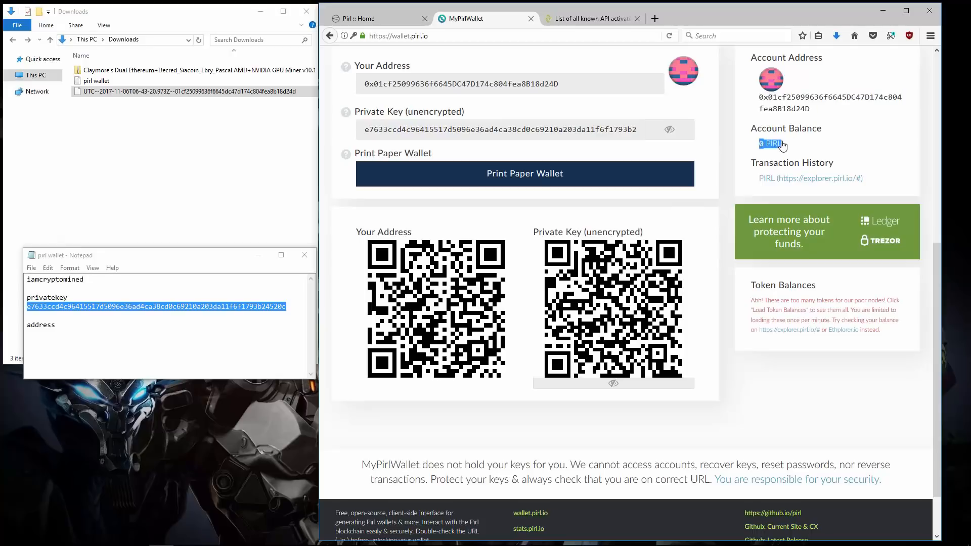
pyautogui.moveTo(798, 181)
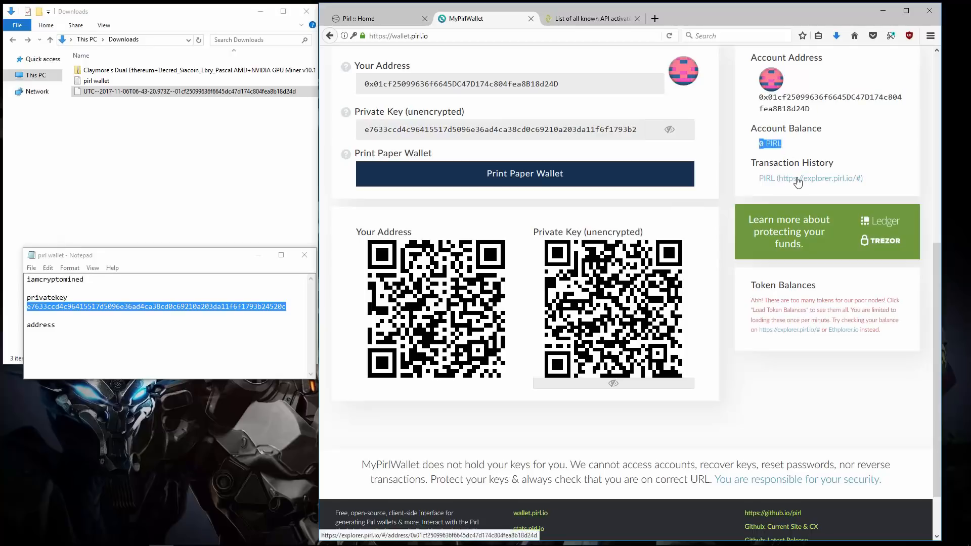
pyautogui.doubleClick(460, 84)
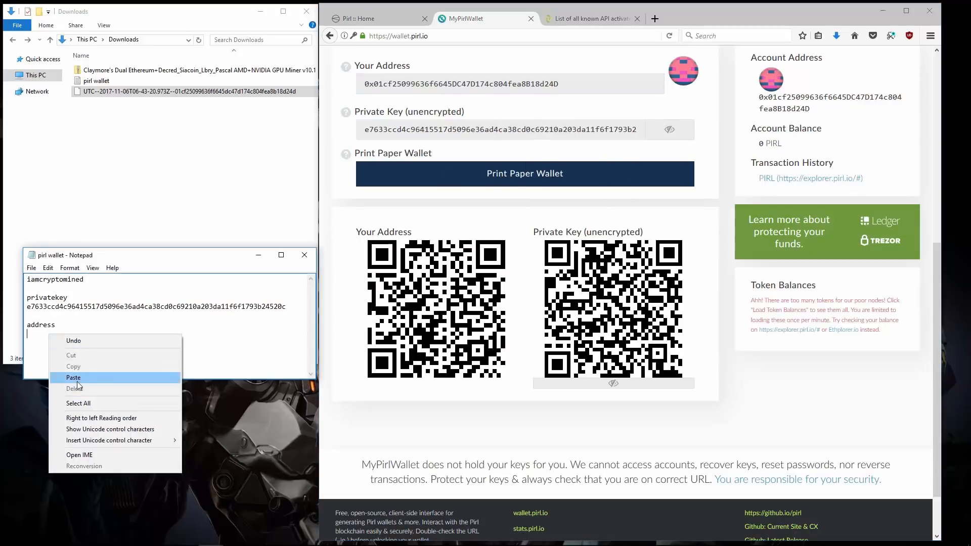
pyautogui.click(31, 268)
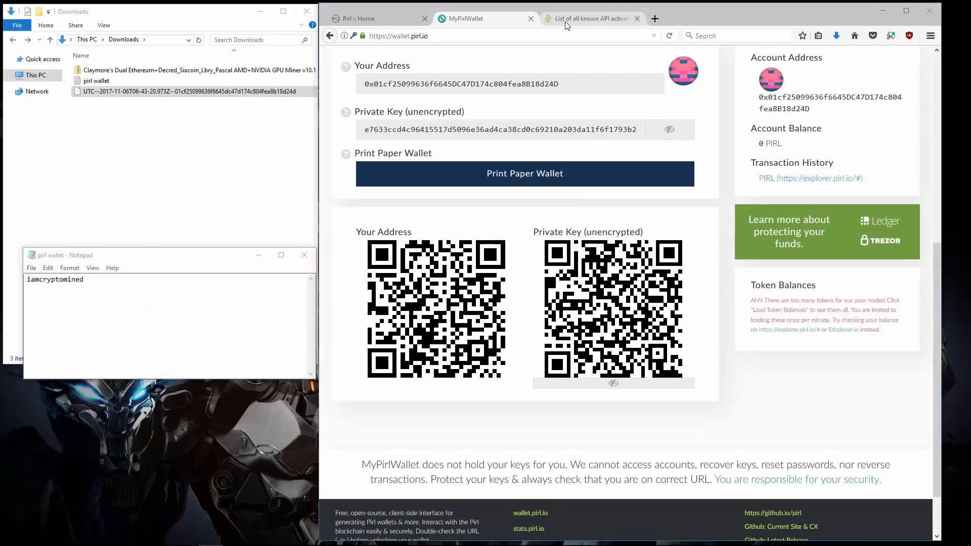
# - Switch to the pool.pirl.io tab and scroll through the table of Pirl mining pools
pyautogui.click(588, 19)
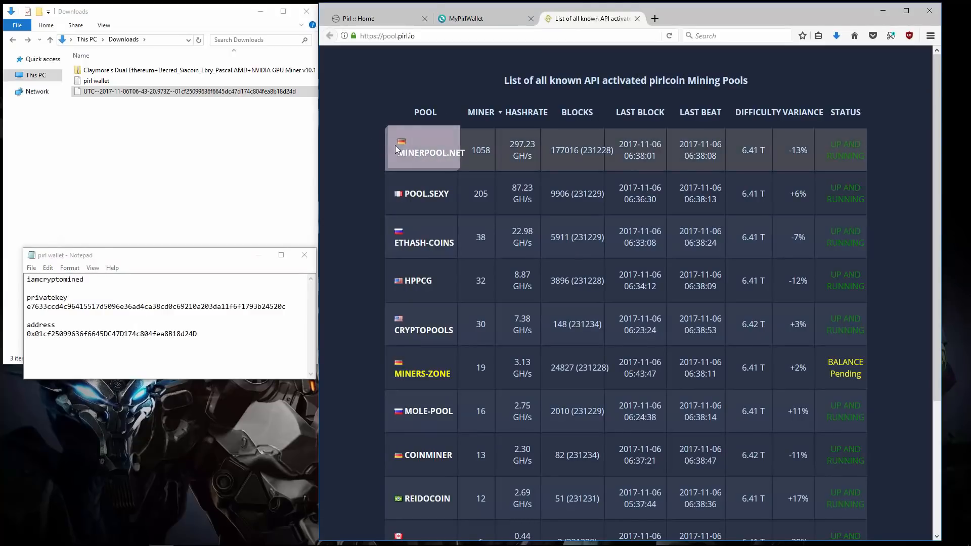
pyautogui.moveTo(412, 240)
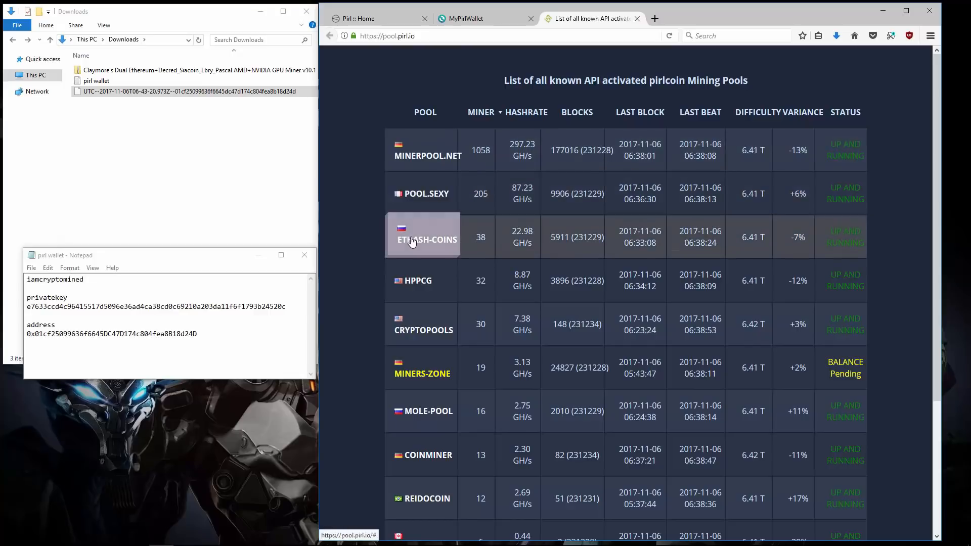
pyautogui.moveTo(413, 332)
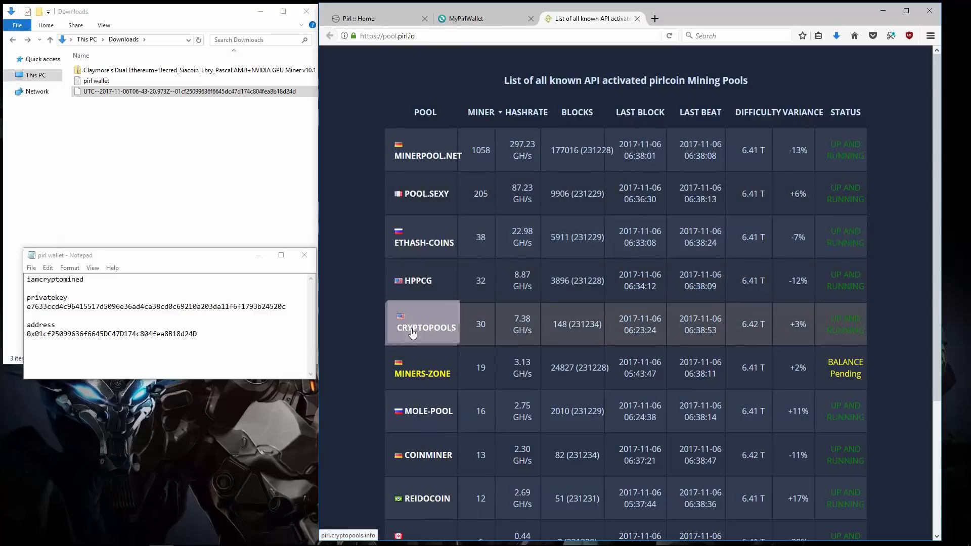
pyautogui.moveTo(385, 393)
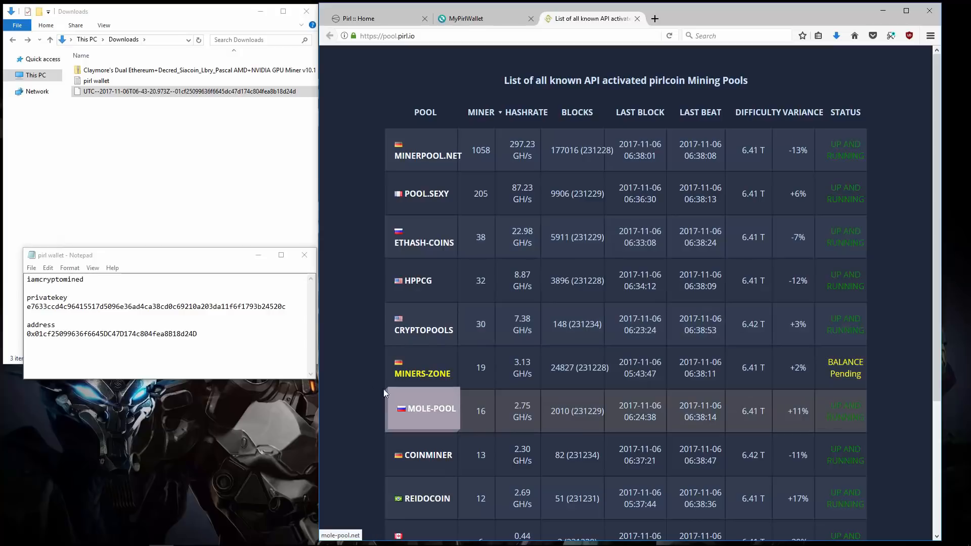
pyautogui.scroll(-3)
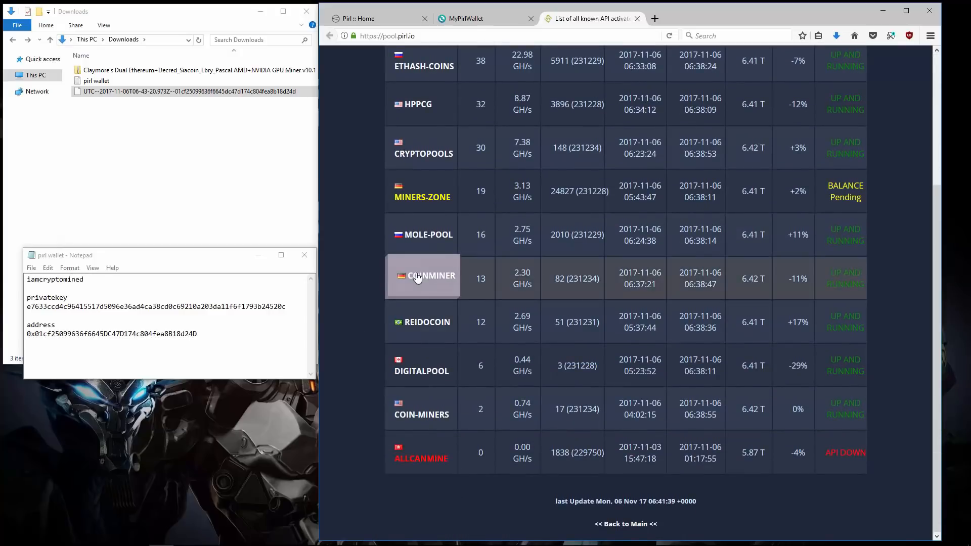
pyautogui.moveTo(423, 408)
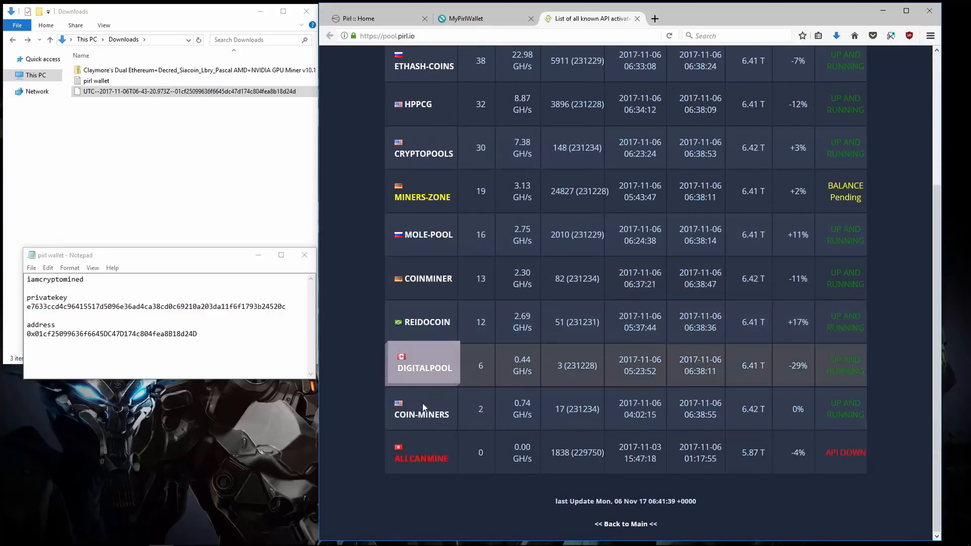
pyautogui.moveTo(416, 462)
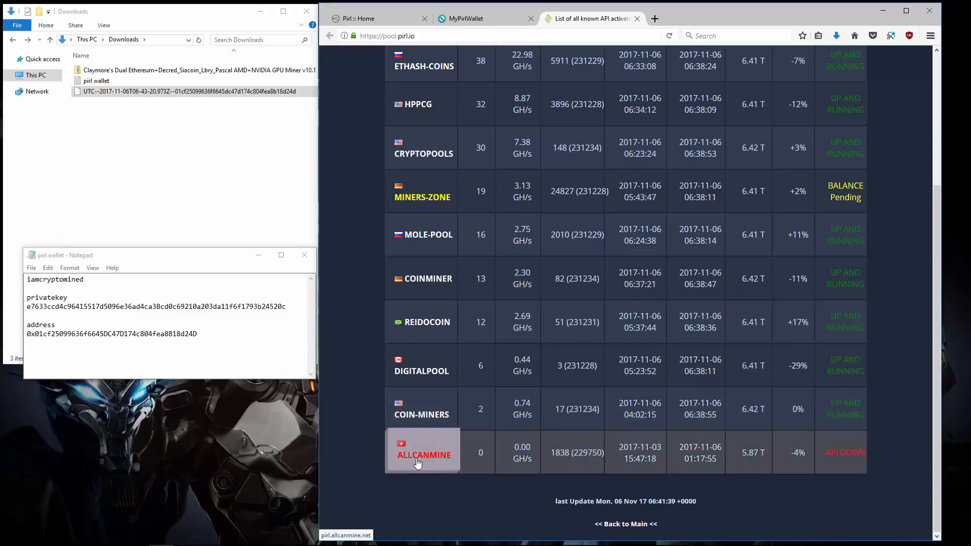
pyautogui.moveTo(866, 178)
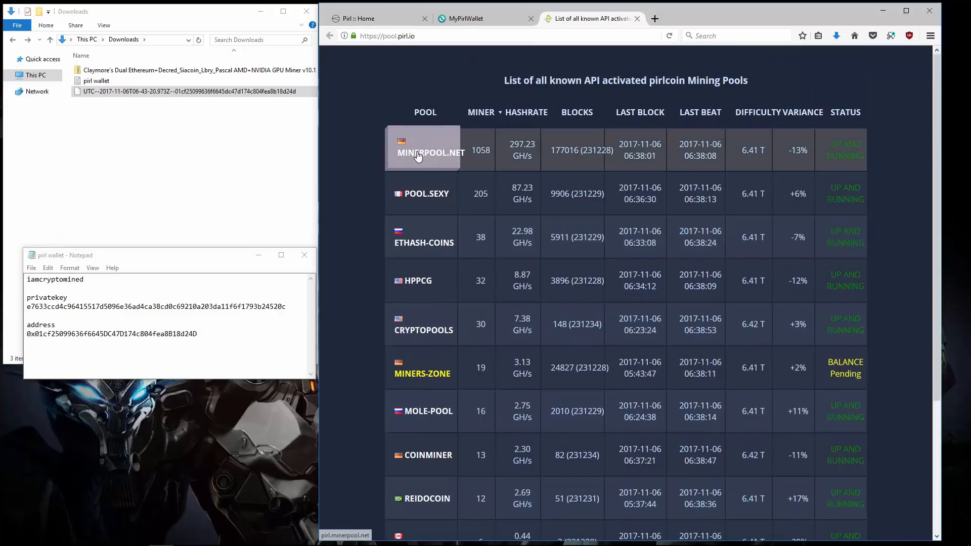
# - Open the MINERPOOL.NET, ETHASH-COINS and CRYPTOPOOLS pool sites in new tabs
pyautogui.click(430, 153)
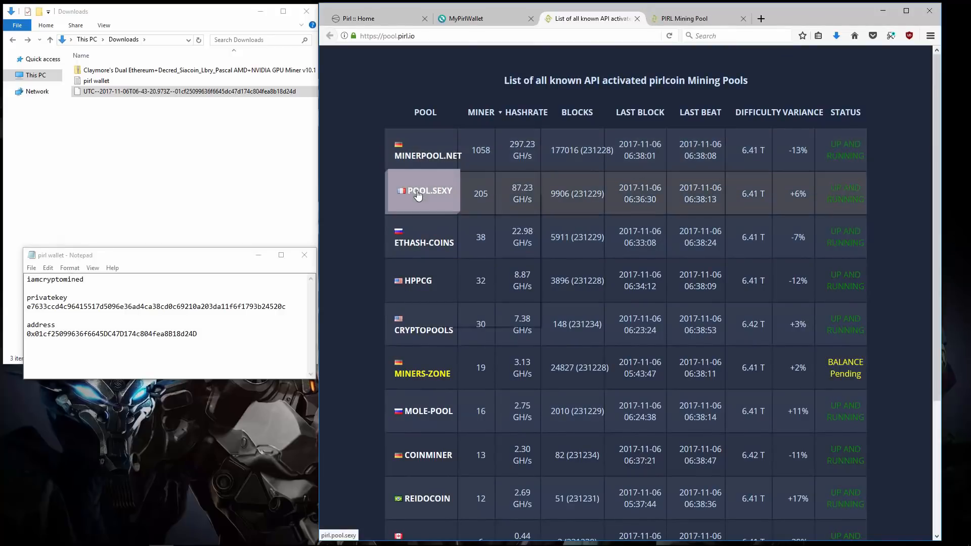
pyautogui.rightClick(424, 243)
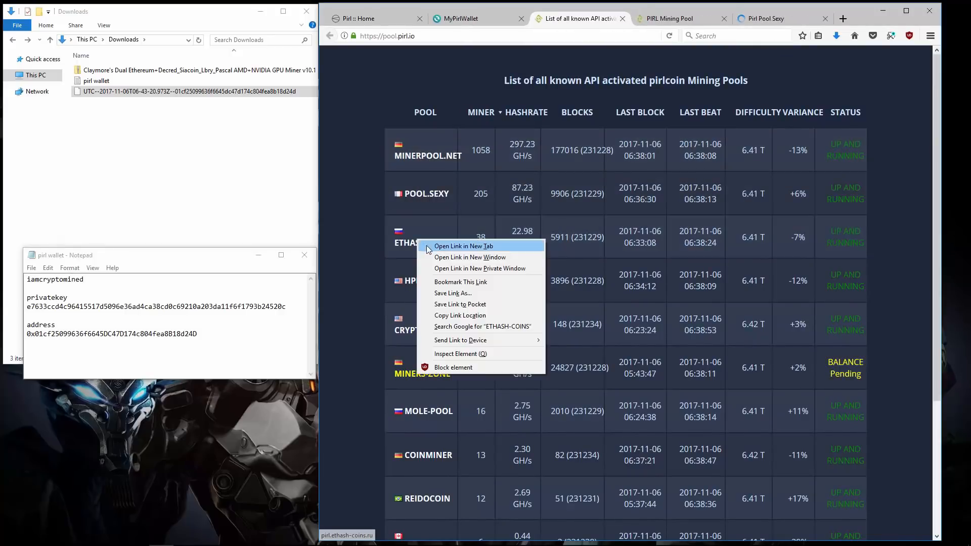
pyautogui.click(463, 246)
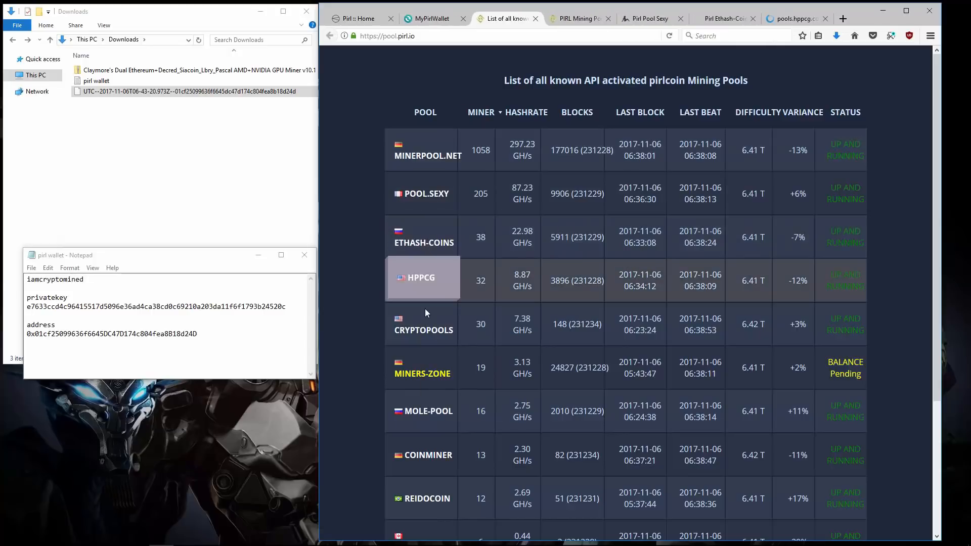
pyautogui.click(420, 278)
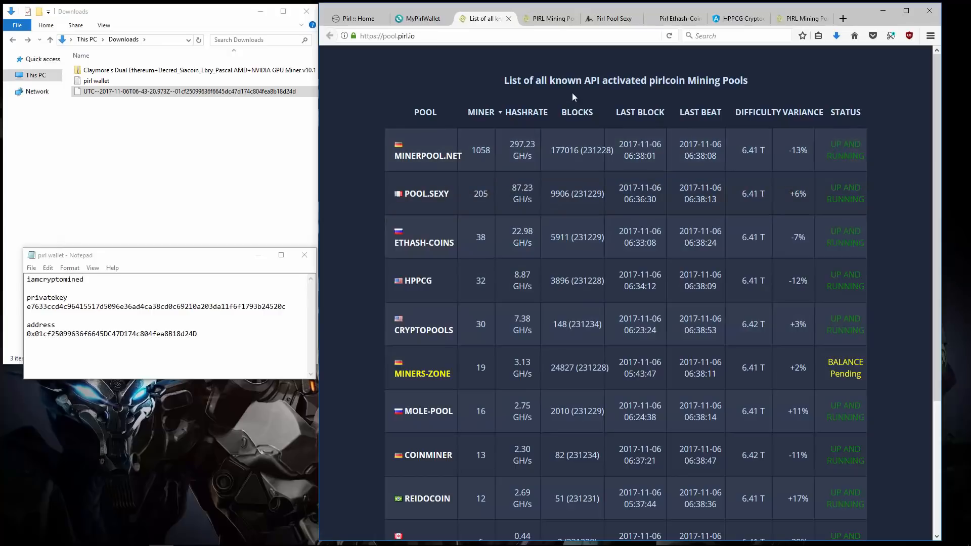
# - Review the pool pages, close Pool Sexy and Ethash-Coins, and browse the Cryptopools page
pyautogui.click(549, 18)
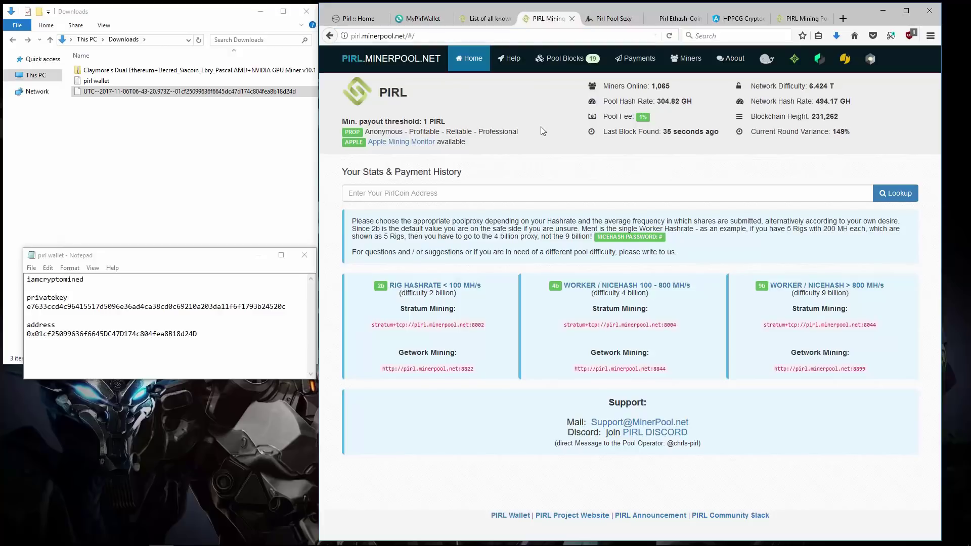
pyautogui.moveTo(552, 101)
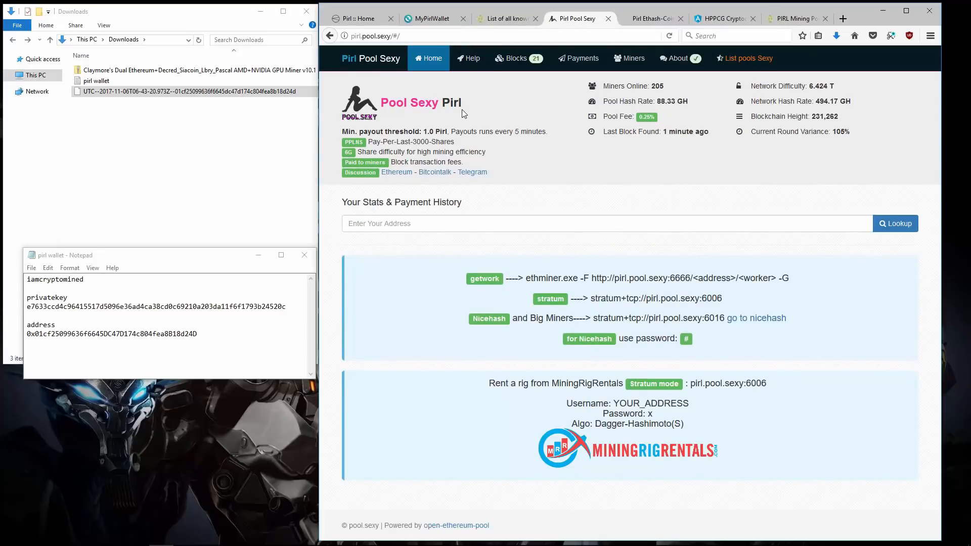
pyautogui.moveTo(670, 210)
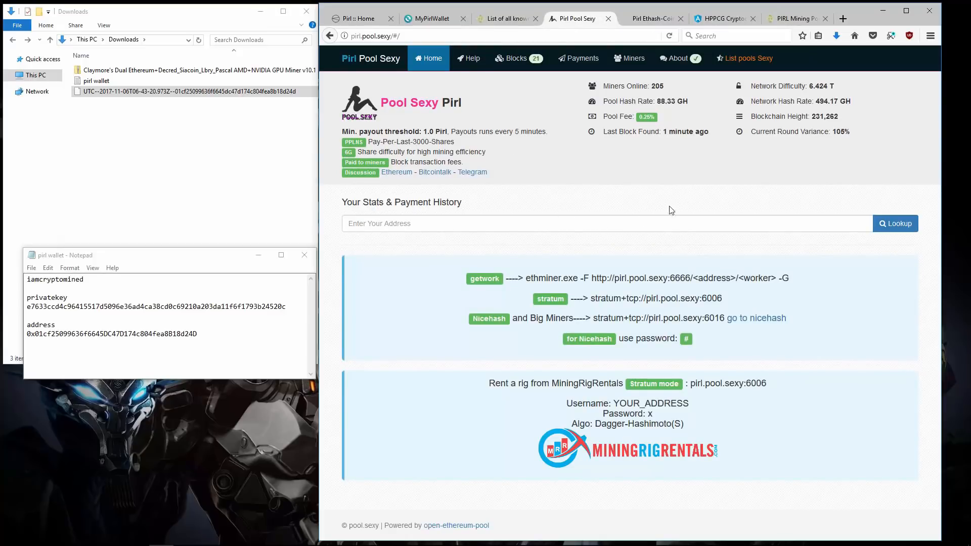
pyautogui.click(650, 18)
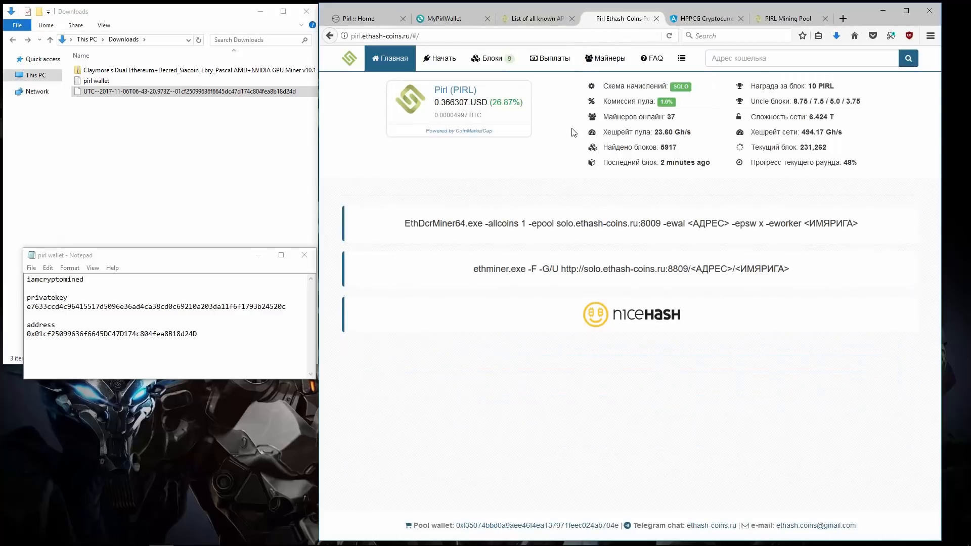
pyautogui.doubleClick(629, 101)
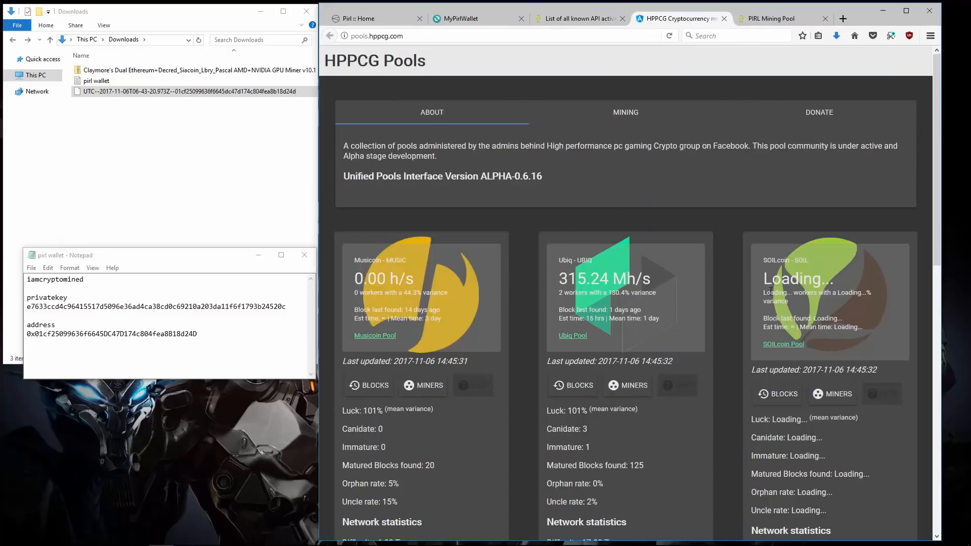
pyautogui.scroll(-3)
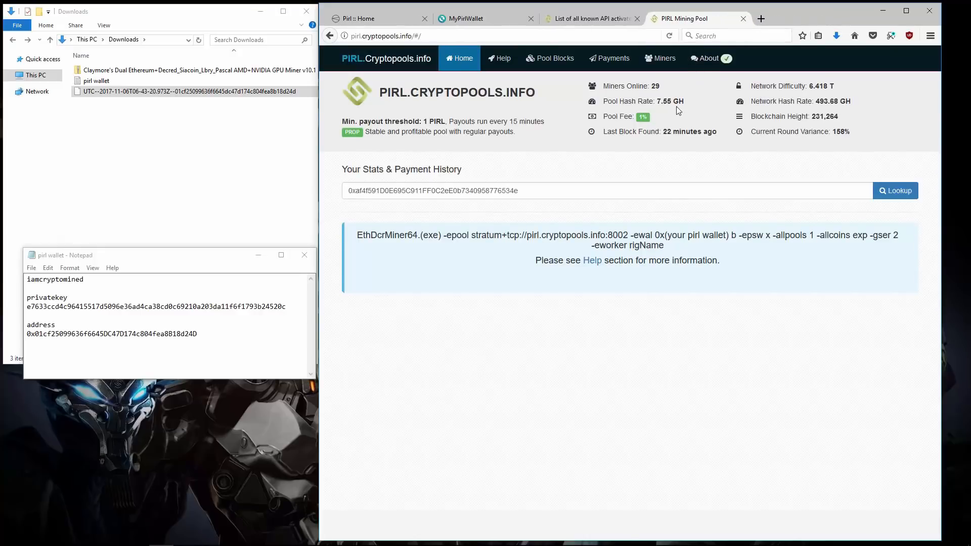
# - Open the pirl.cryptopools.info Help page and scroll to the Claymore How To Mine commands
pyautogui.click(410, 36)
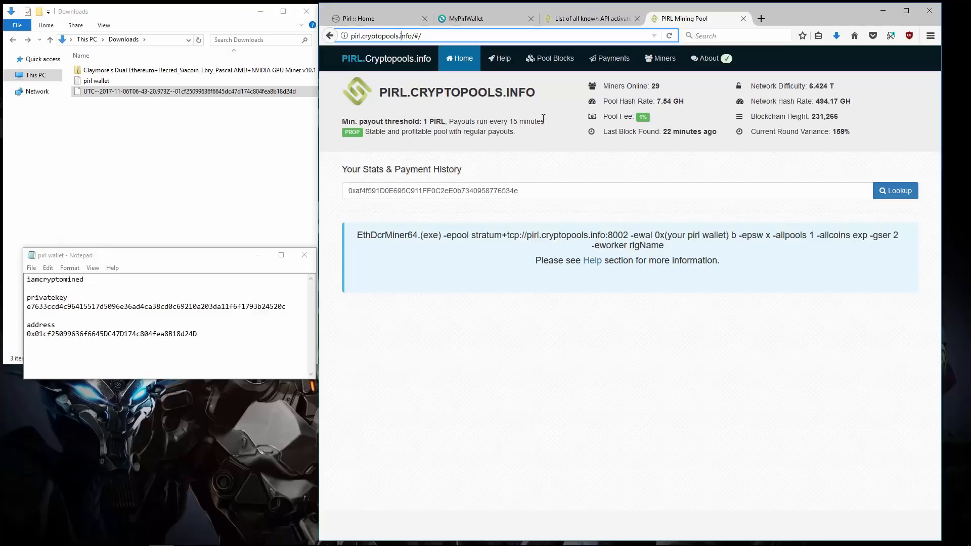
pyautogui.moveTo(677, 92)
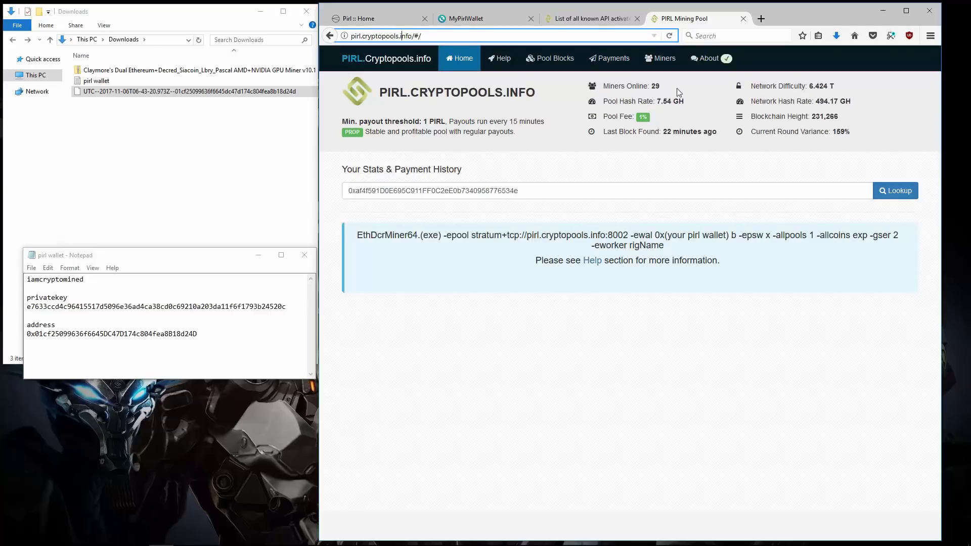
pyautogui.moveTo(757, 101)
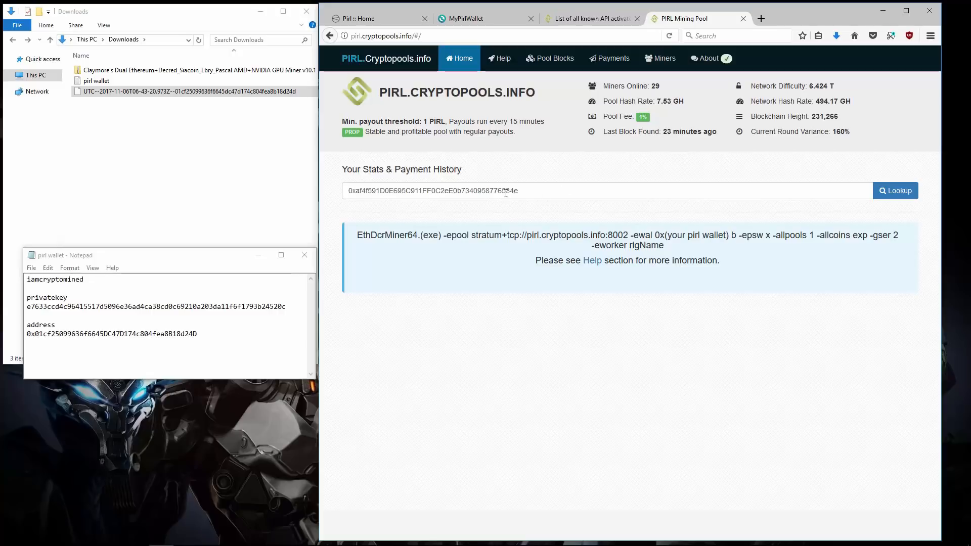
pyautogui.click(502, 58)
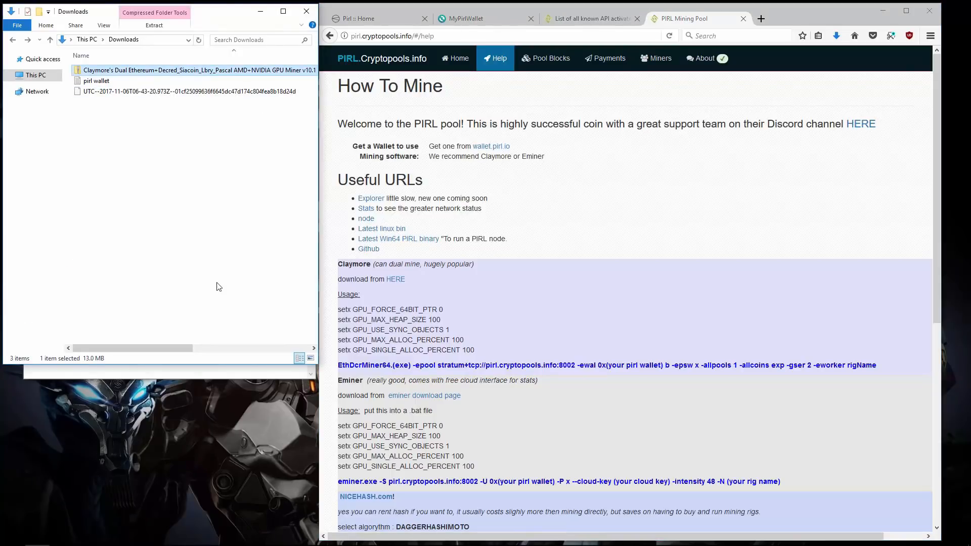
pyautogui.doubleClick(354, 263)
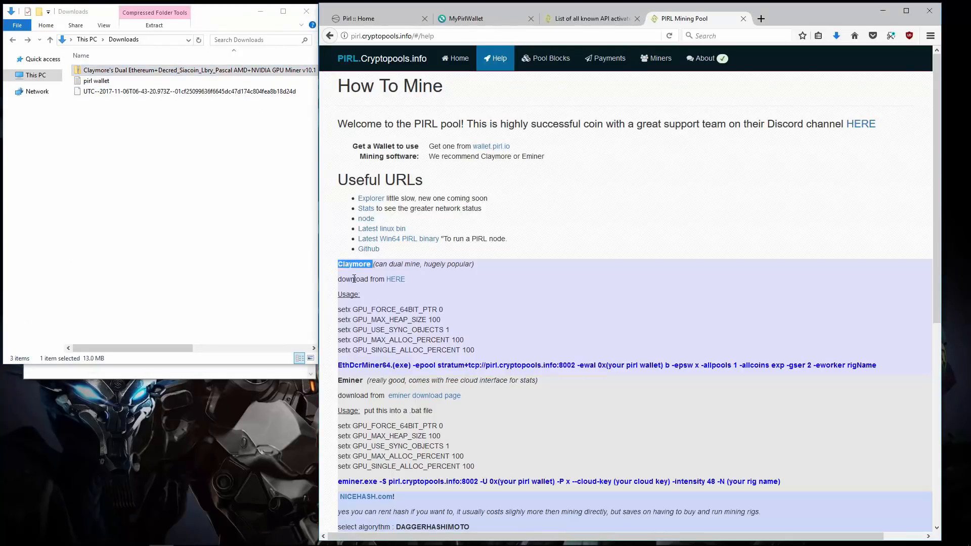
pyautogui.scroll(-3)
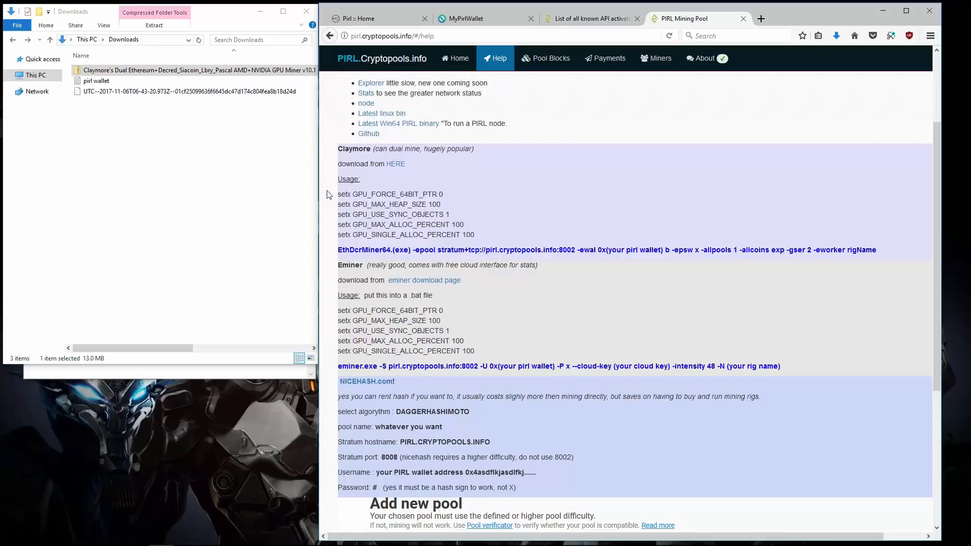
# - Extract the downloaded Claymore miner zip and open the extracted folder
pyautogui.rightClick(167, 69)
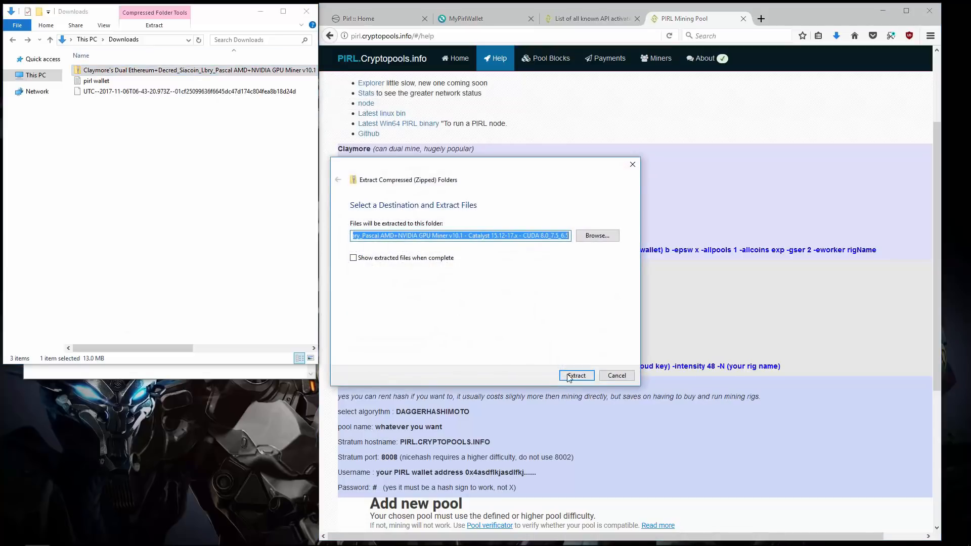
pyautogui.click(576, 375)
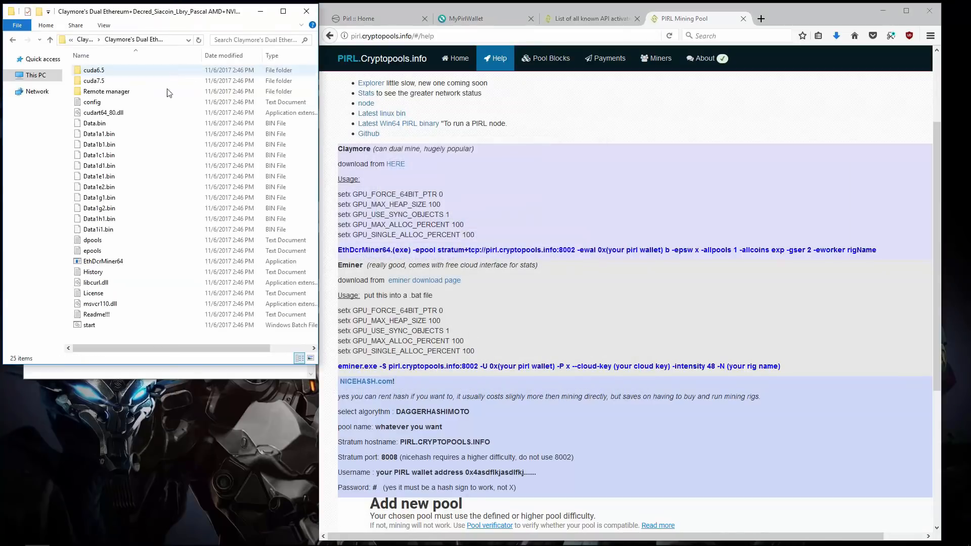
pyautogui.doubleClick(88, 325)
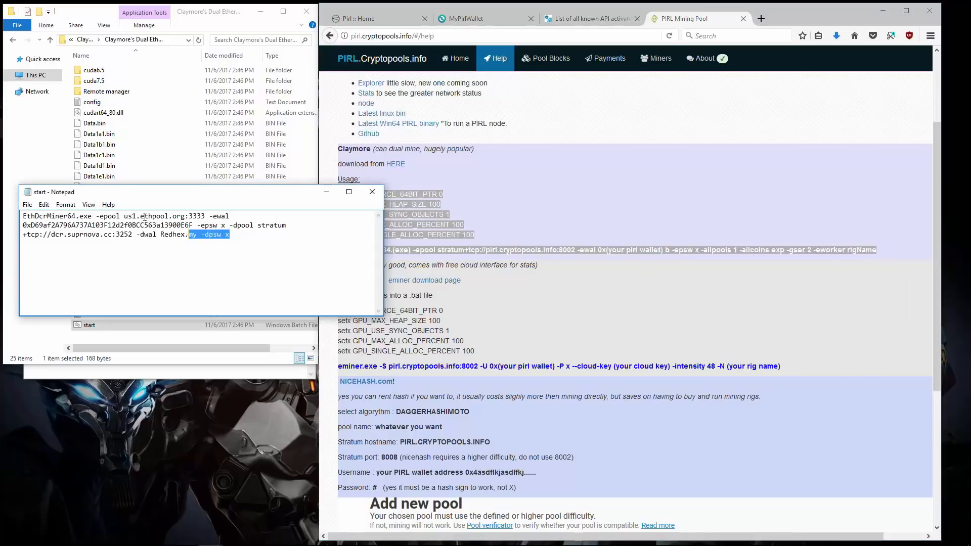
# - Paste the pool's setx lines and EthDcrMiner64 command over start.bat's old pool command
pyautogui.rightClick(91, 232)
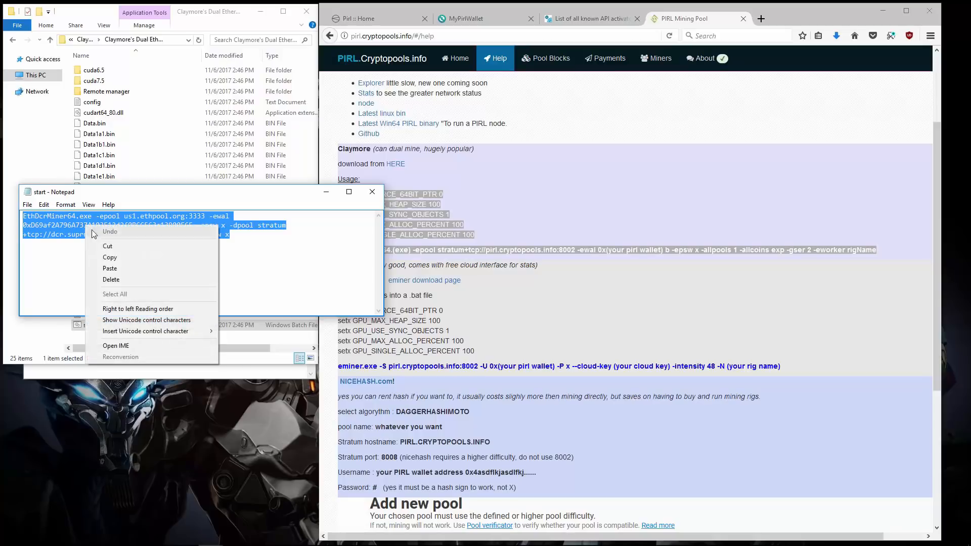
pyautogui.click(110, 268)
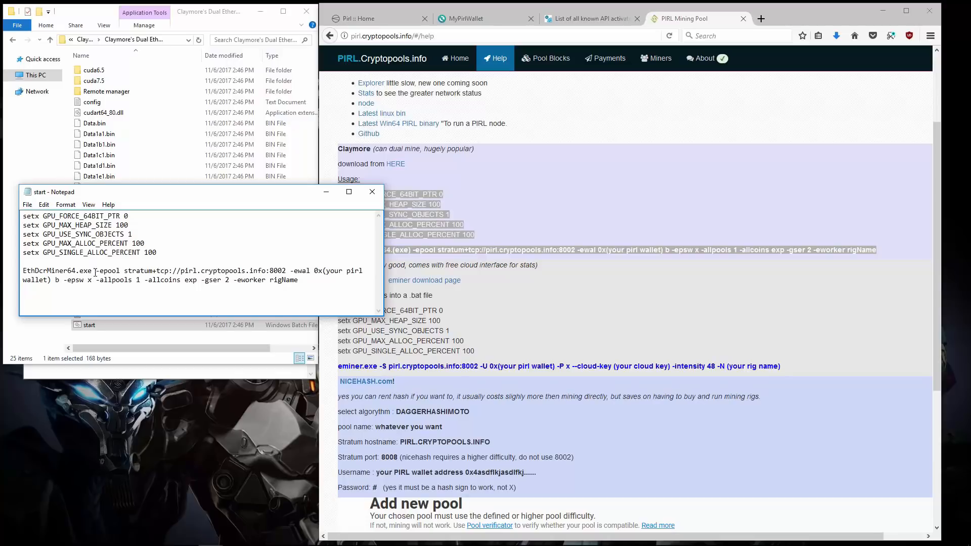
pyautogui.moveTo(124, 270); pyautogui.dragTo(285, 271)
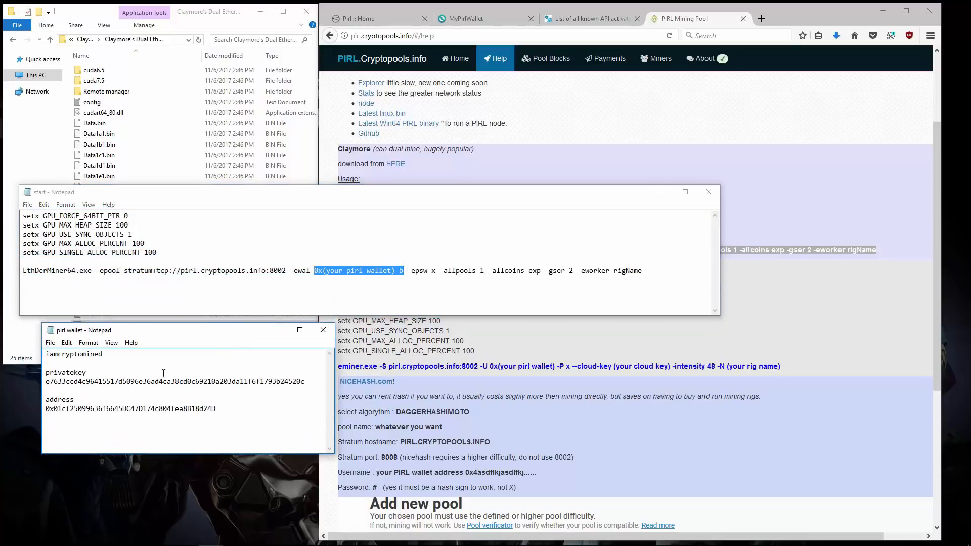
# - Paste the wallet address over the command's wallet placeholder
pyautogui.rightClick(127, 408)
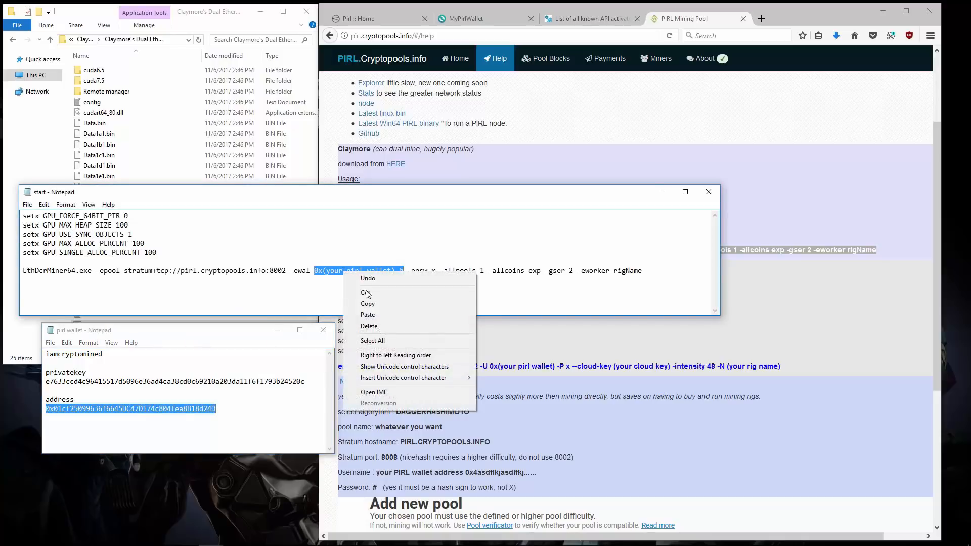
pyautogui.click(367, 315)
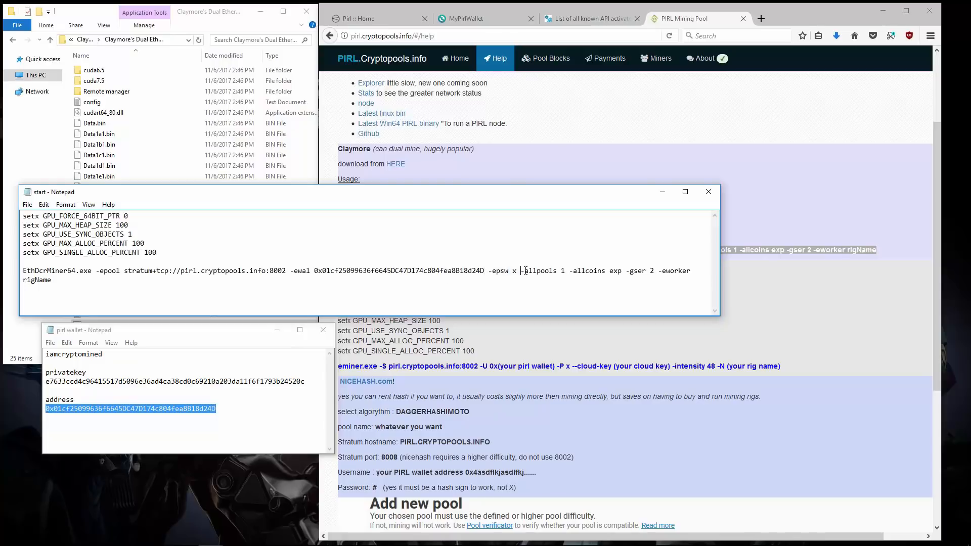
pyautogui.doubleClick(586, 271)
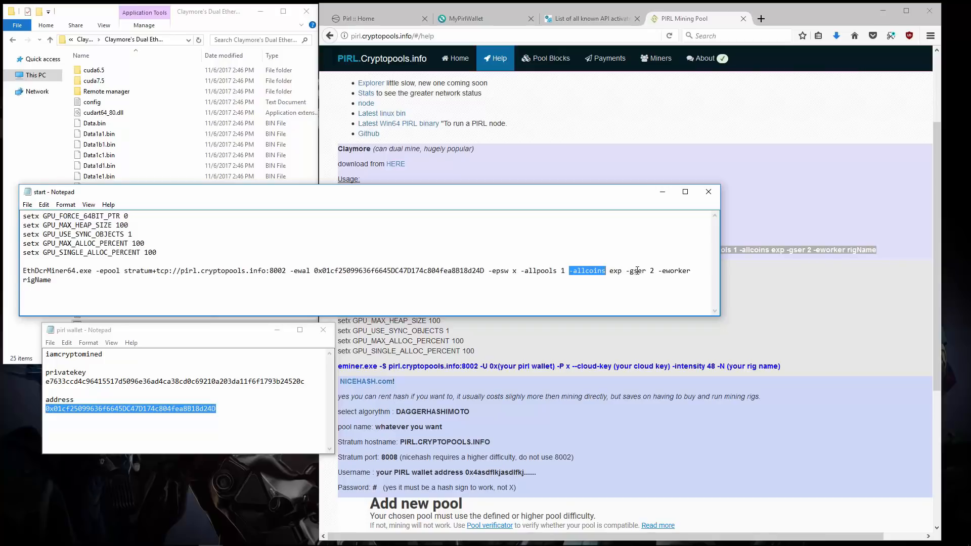
pyautogui.moveTo(311, 290)
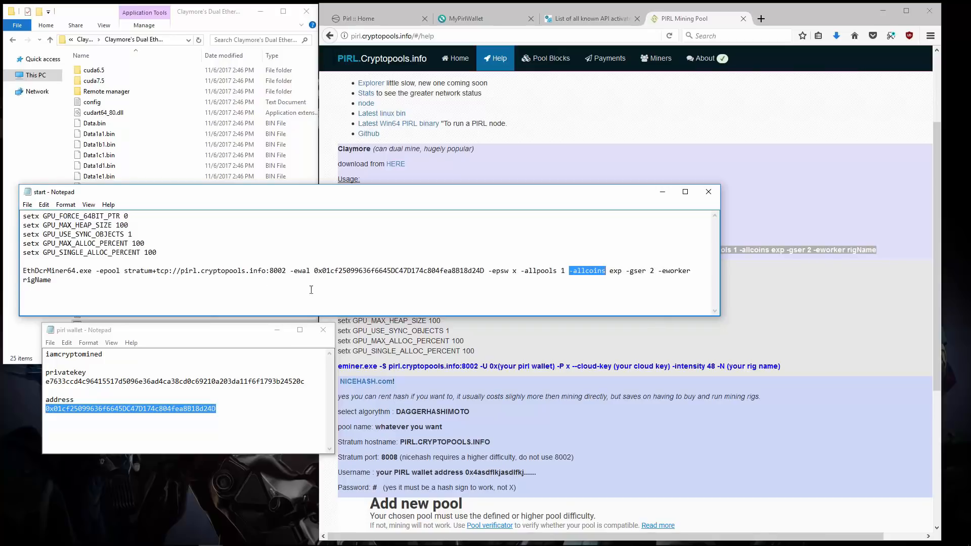
# - Replace rigName with worker 580, save start.bat, and run it
pyautogui.doubleClick(34, 279)
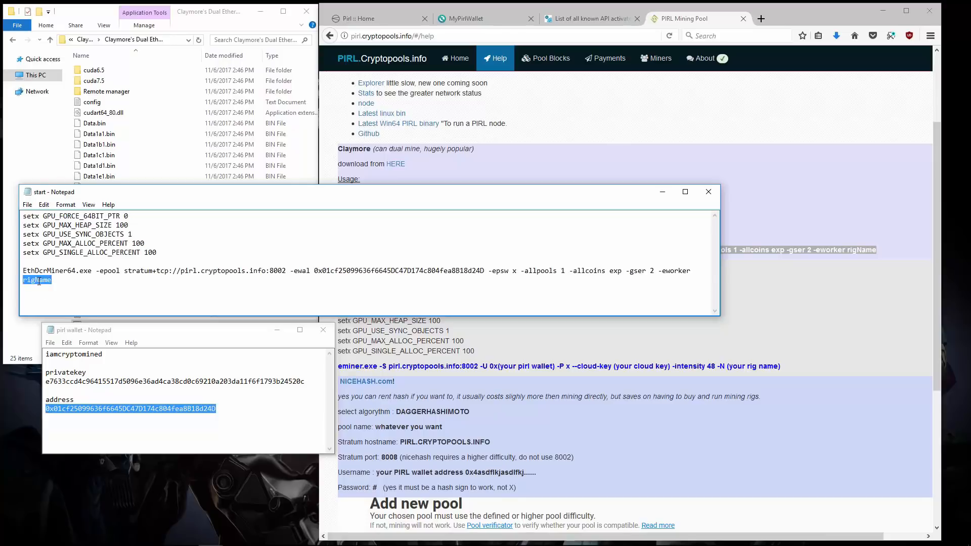
pyautogui.write('580')
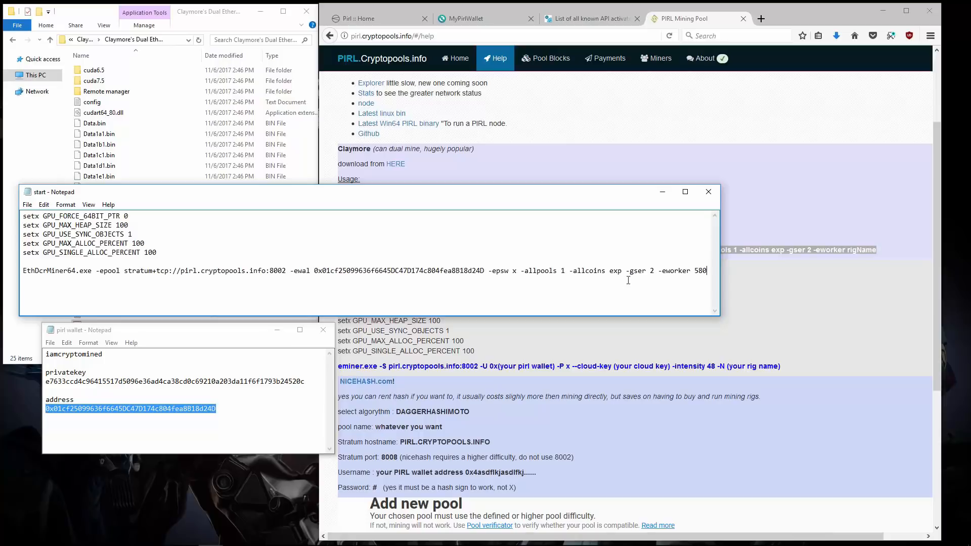
pyautogui.click(26, 204)
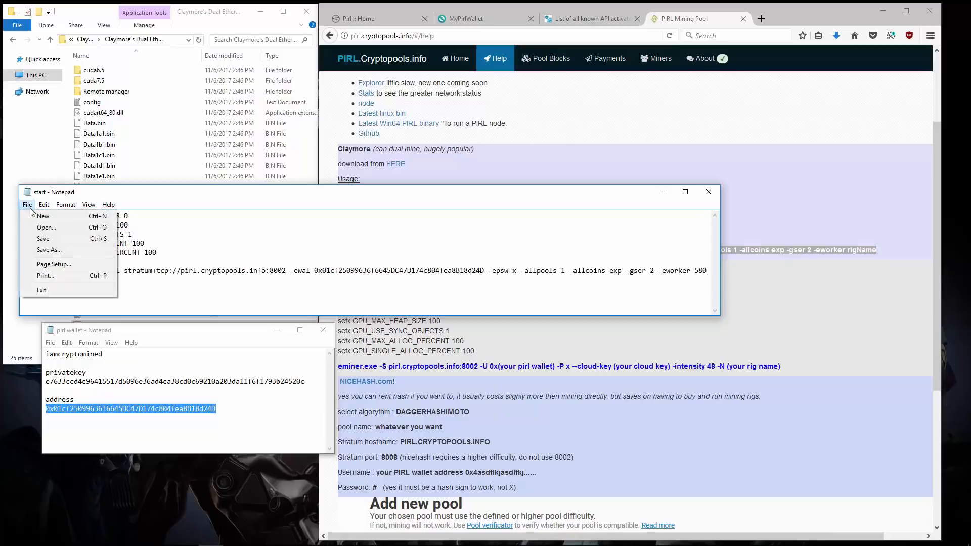
pyautogui.click(610, 200)
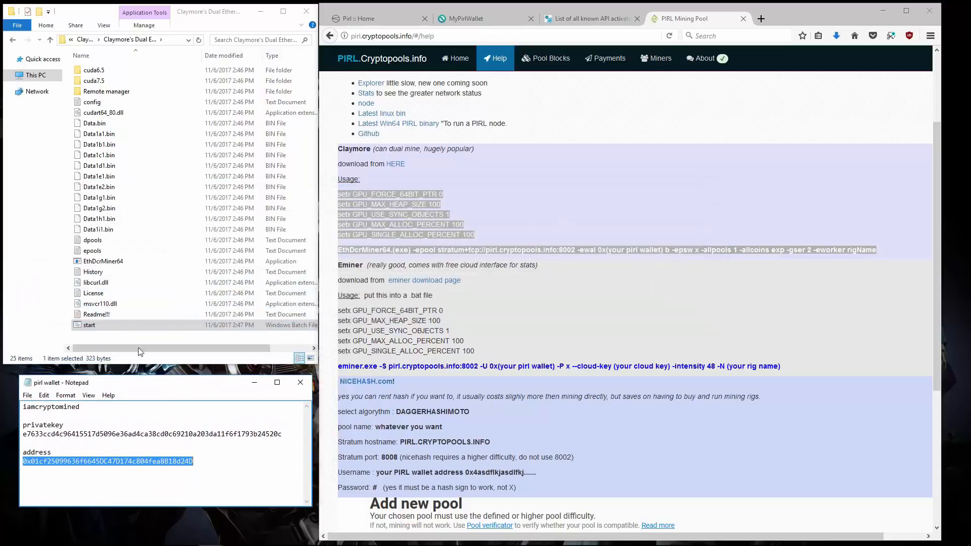
pyautogui.doubleClick(88, 325)
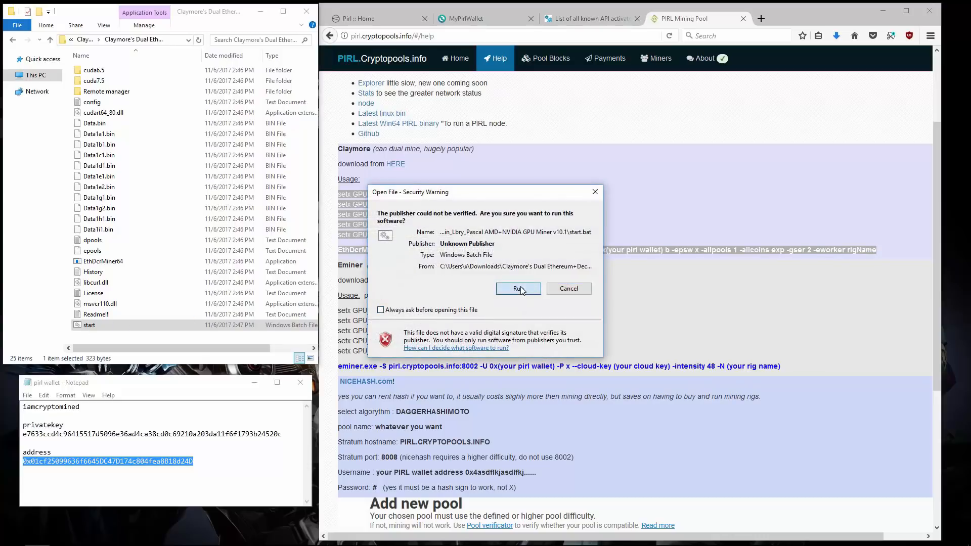
# - Allow the unverified start.bat to run and look up the wallet's worker stats on Cryptopools
pyautogui.click(518, 288)
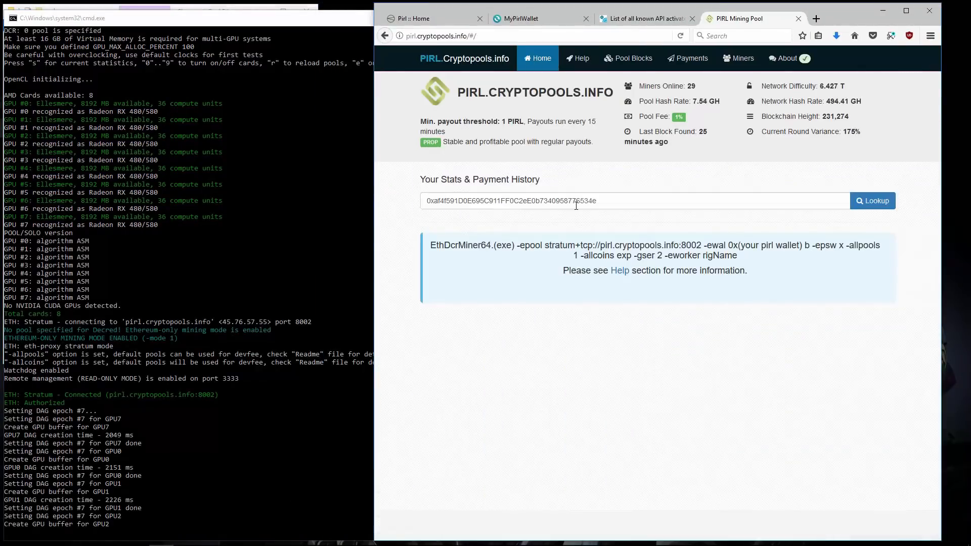
pyautogui.click(873, 201)
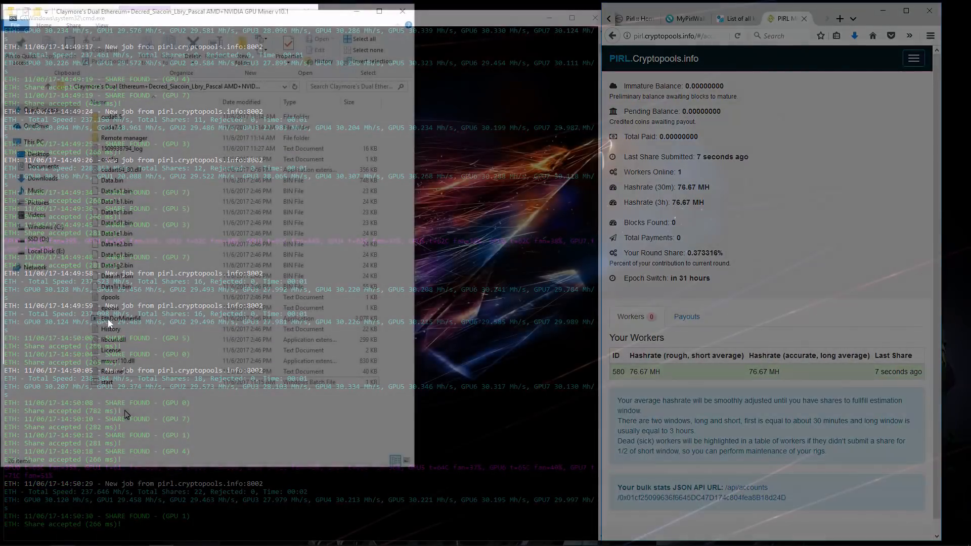
# - Check the other rig's start.bat command for worker 1070m in Notepad, then run it
pyautogui.click(105, 382)
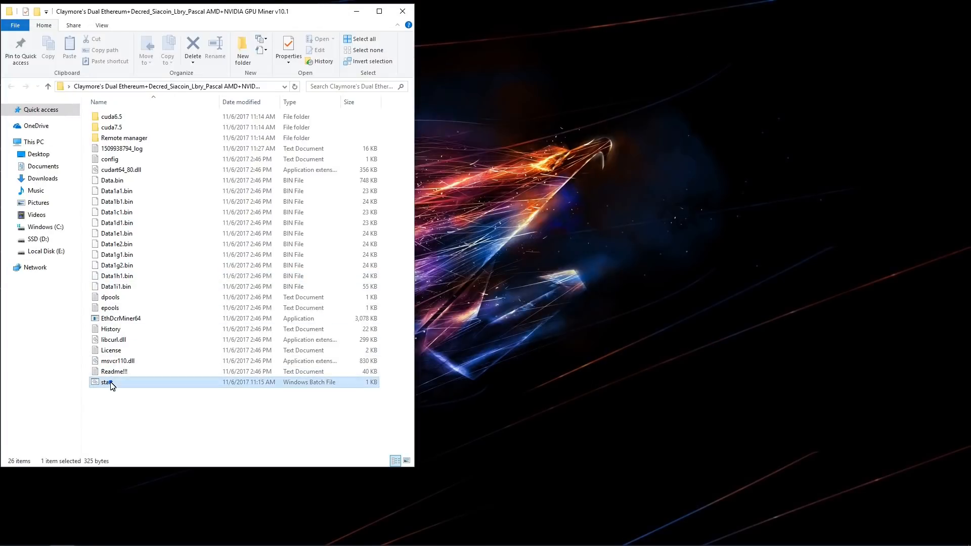
pyautogui.doubleClick(107, 382)
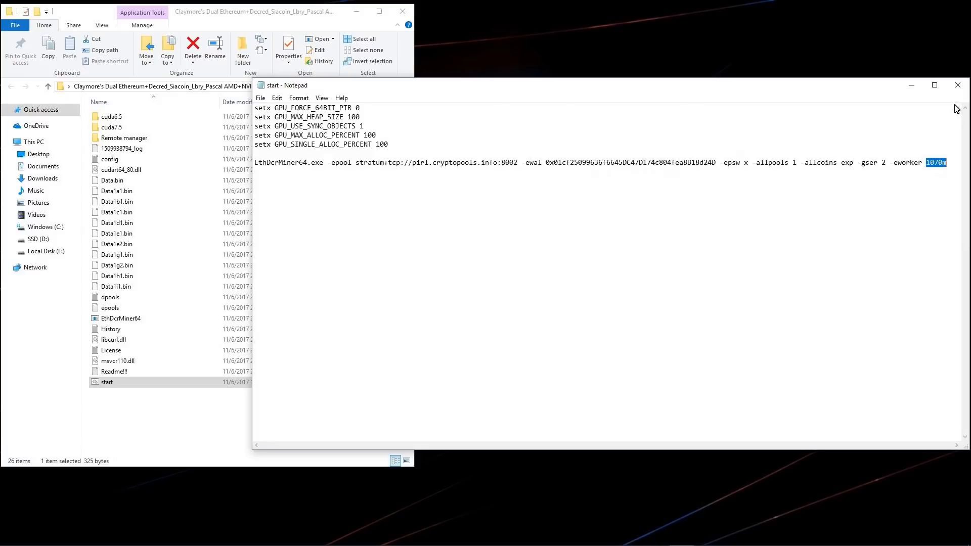
pyautogui.click(956, 85)
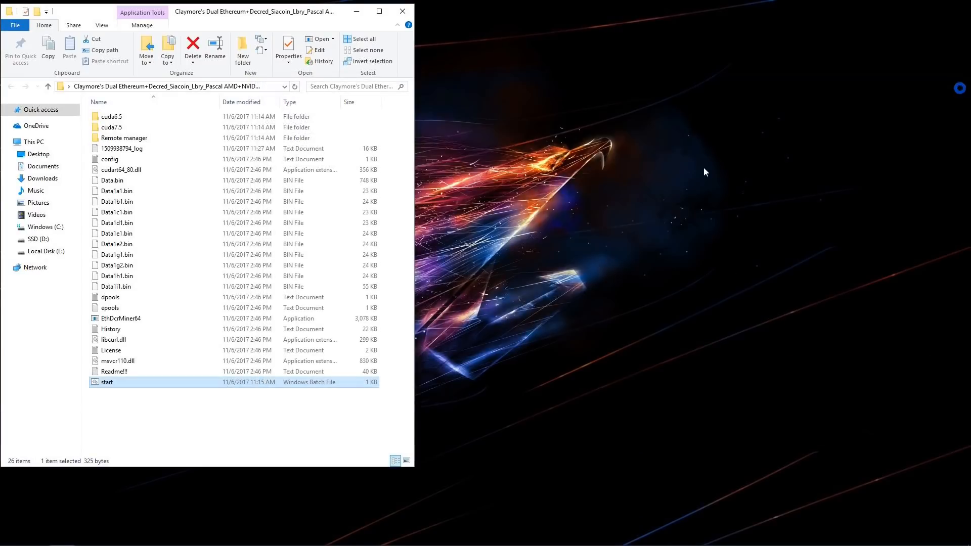
pyautogui.doubleClick(106, 382)
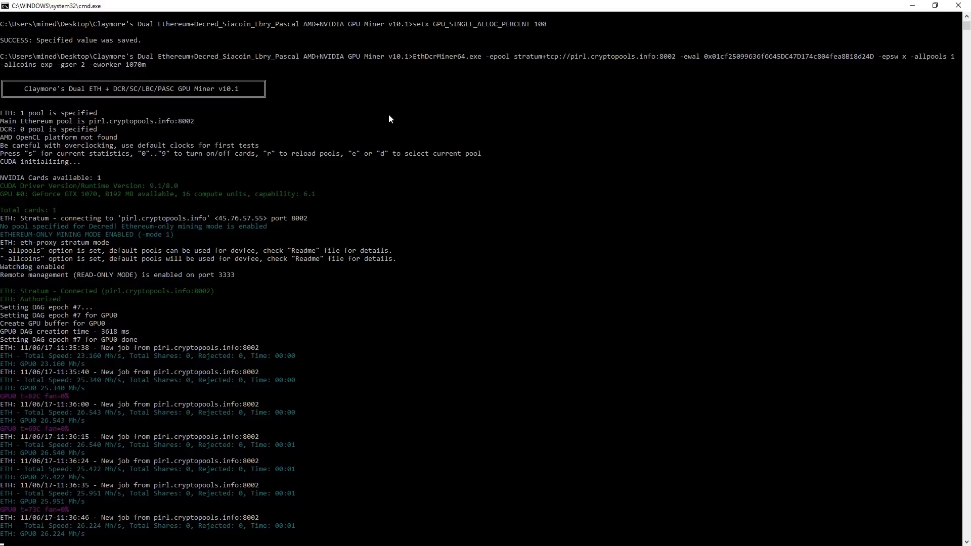
# - Scroll through the miner output to confirm the pool connection and incoming jobs
pyautogui.scroll(-3)
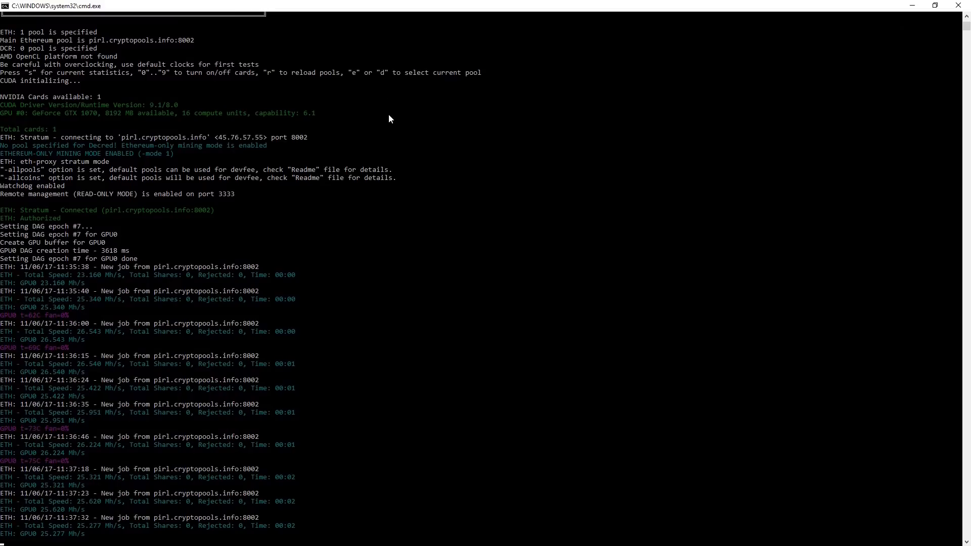
pyautogui.scroll(-3)
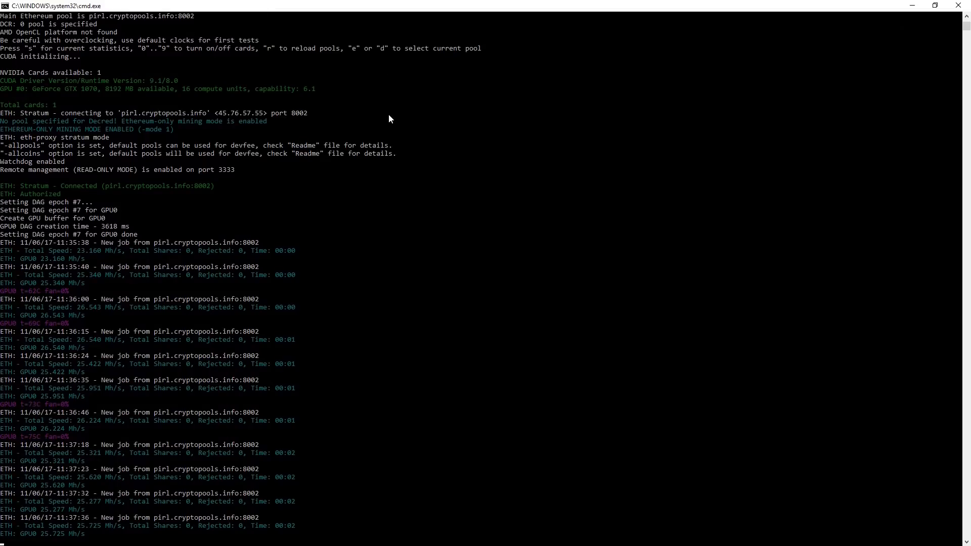
pyautogui.scroll(-3)
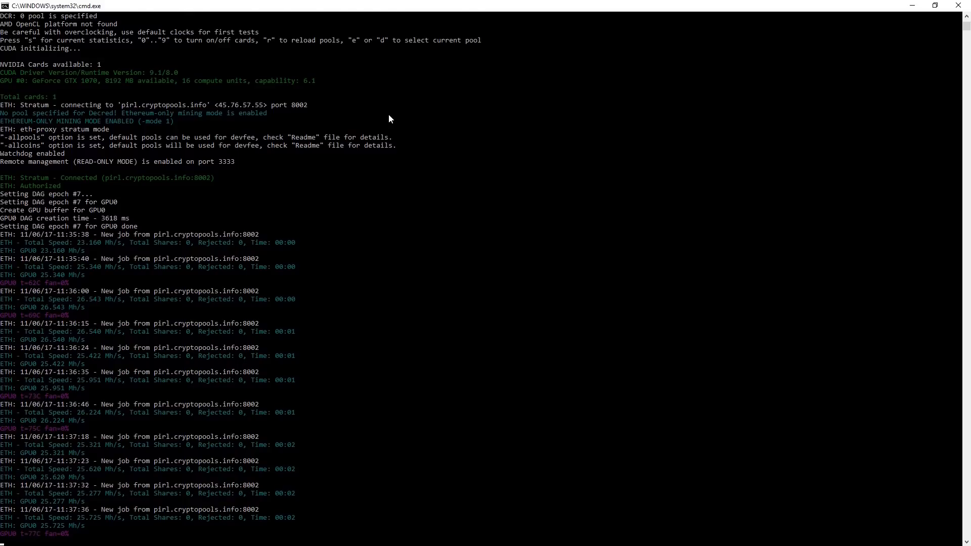
pyautogui.scroll(-3)
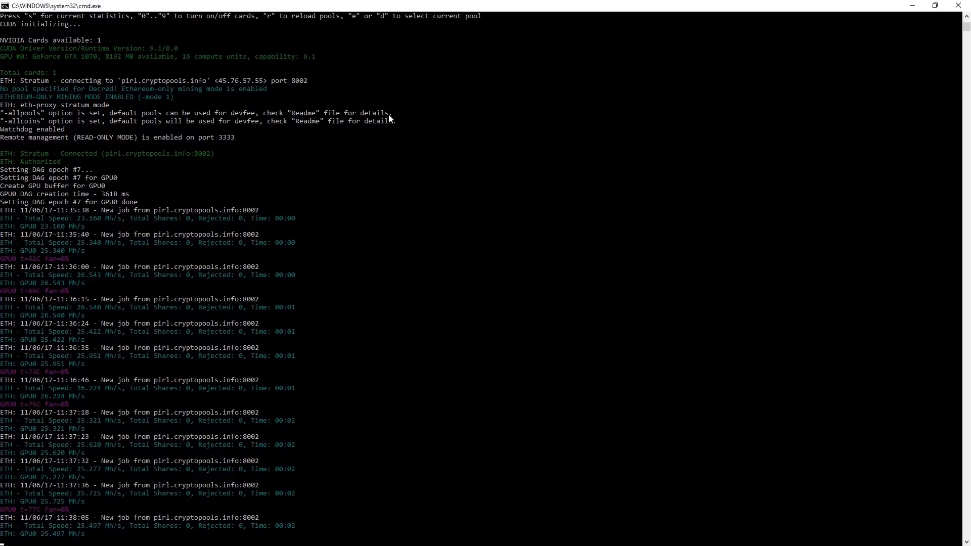